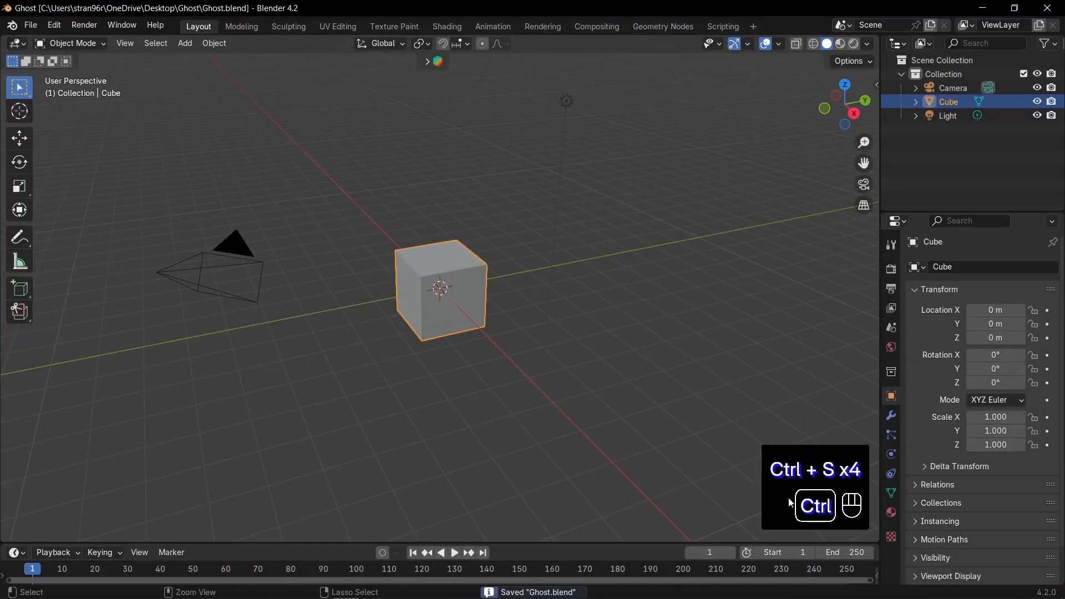
Save the scene, then delete the default camera and light from the front view
key("ctrl+s")
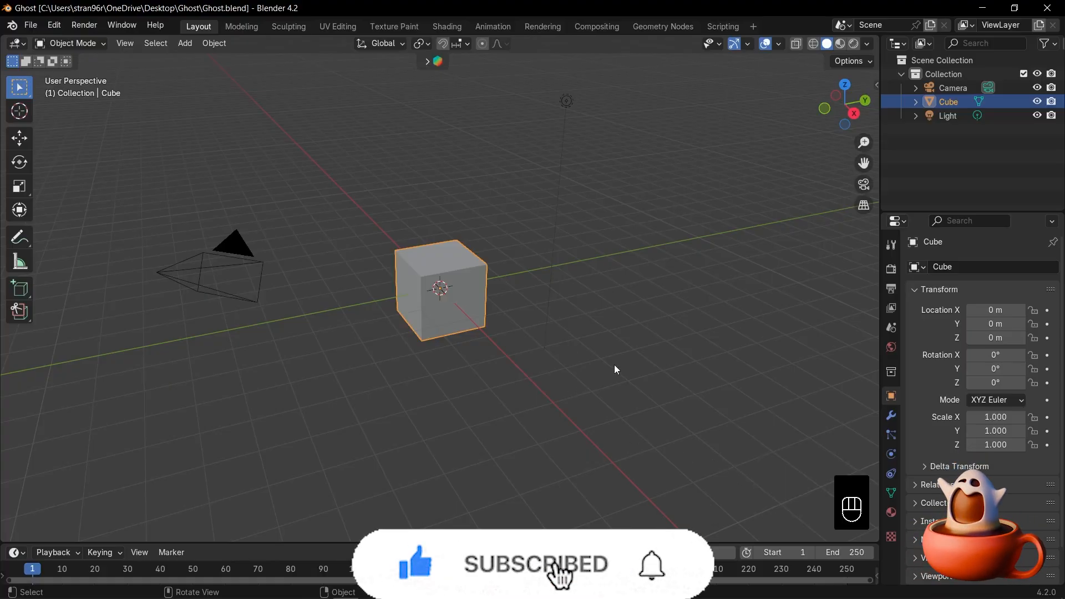
mouse_move(465, 358)
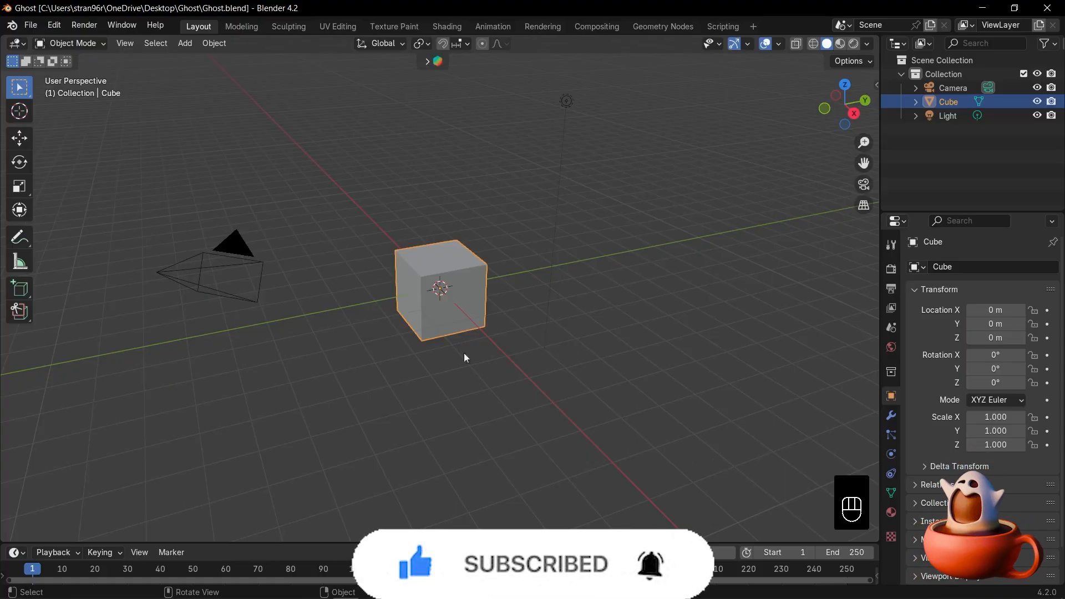
key("KP_1")
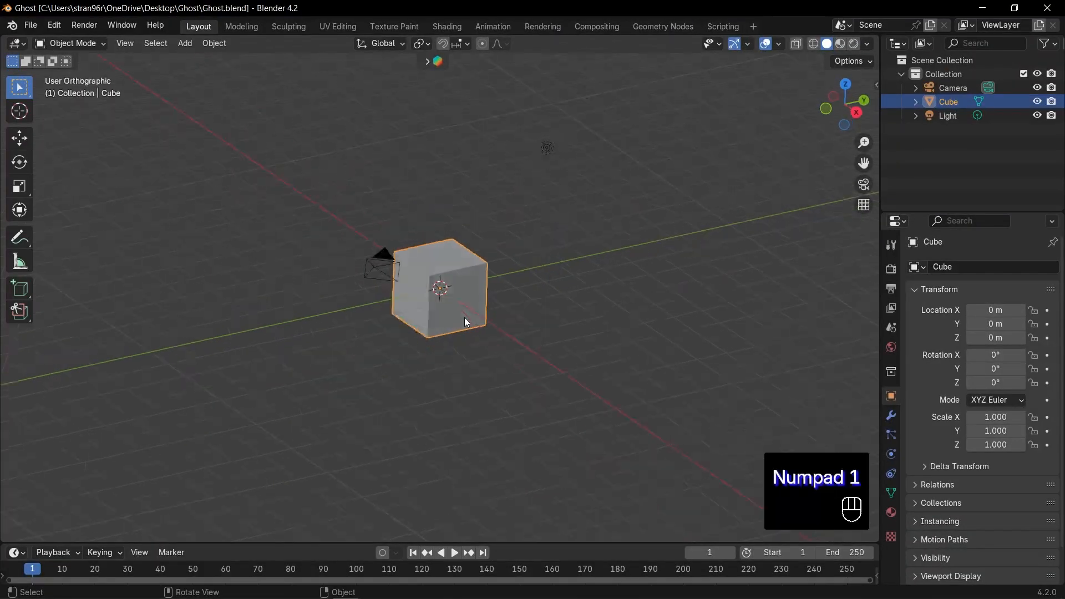
key("KP_1")
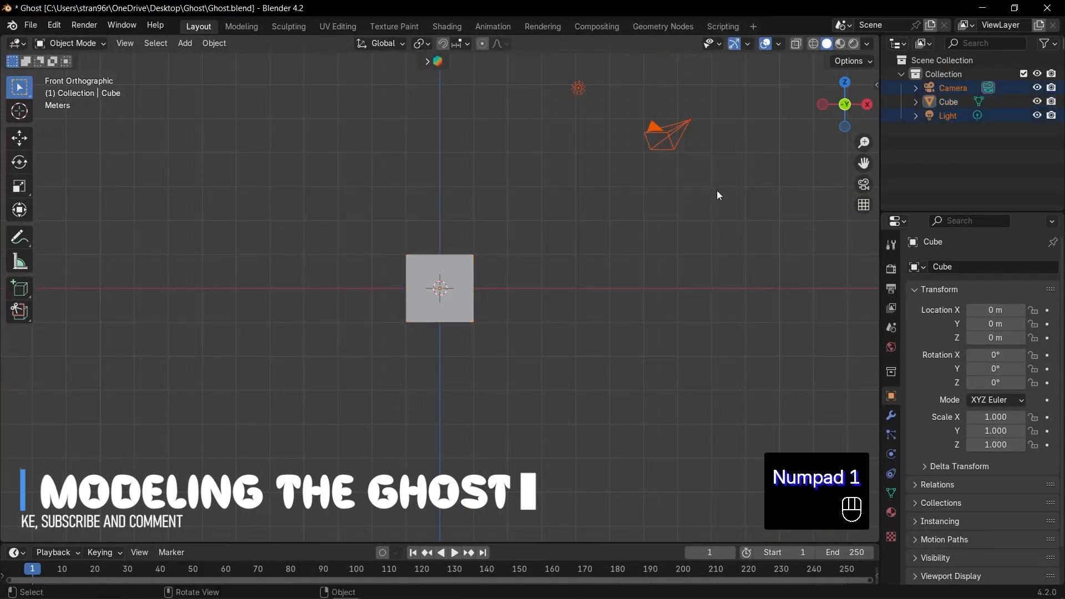
key("Delete")
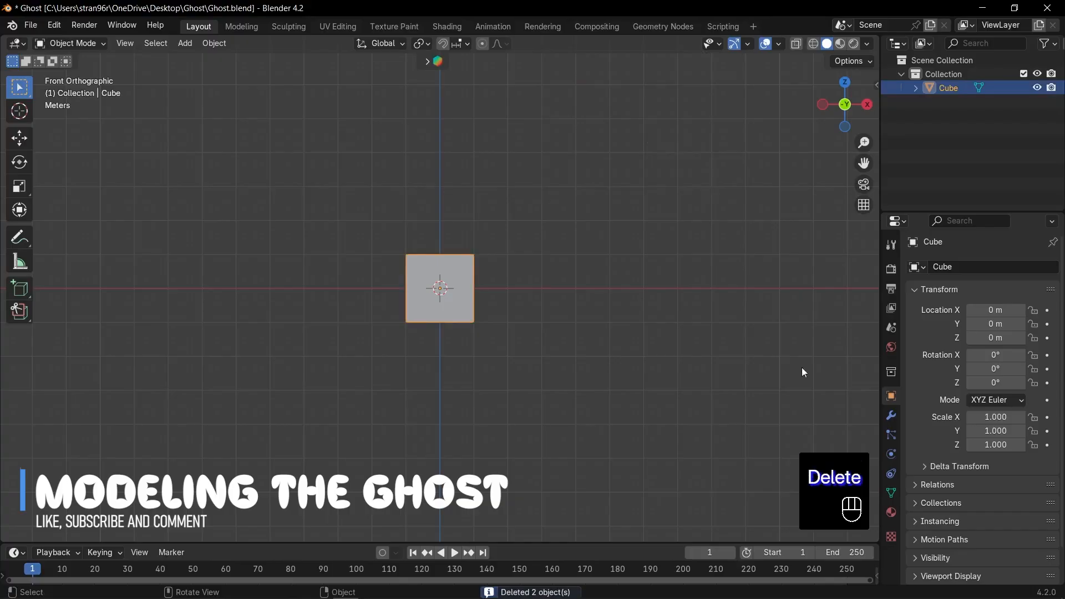
Add a Subdivision Surface modifier to the cube with Levels Viewport set to 2
left_click(890, 415)
type("su")
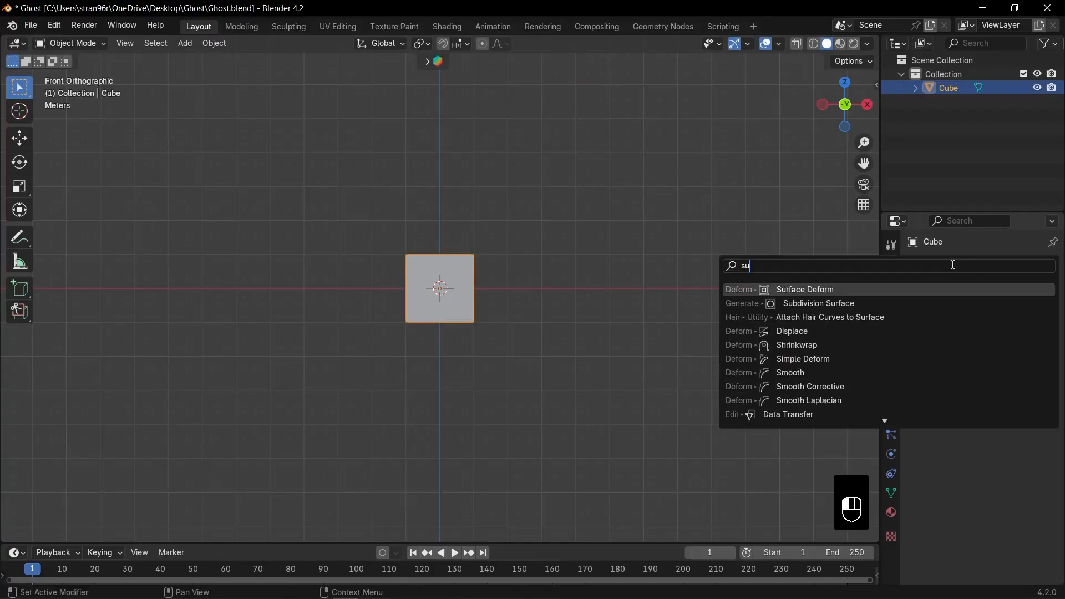
left_click(817, 303)
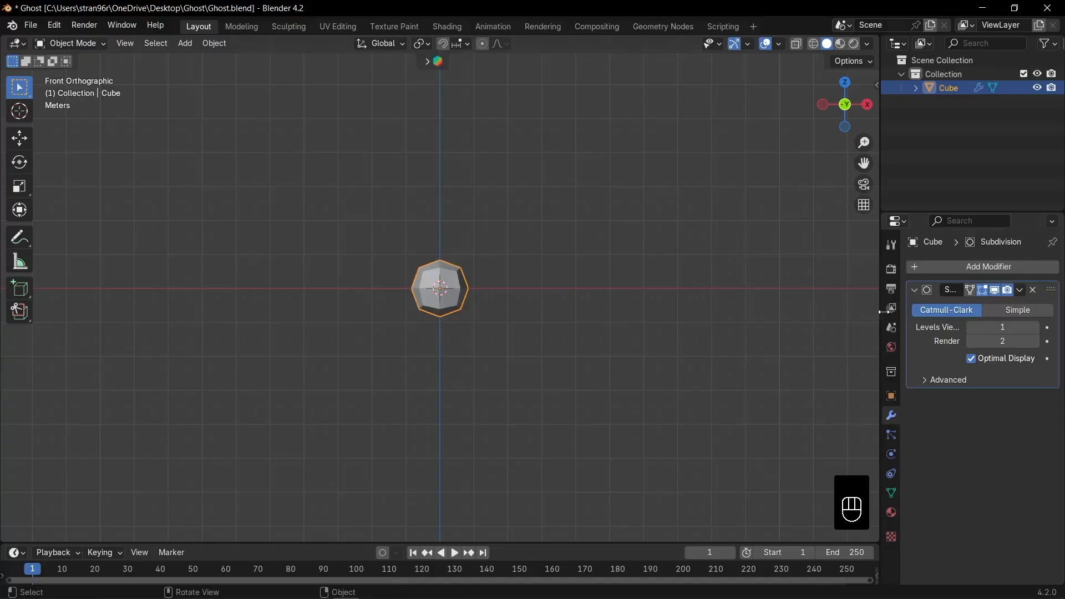
left_click(1002, 329)
type("2")
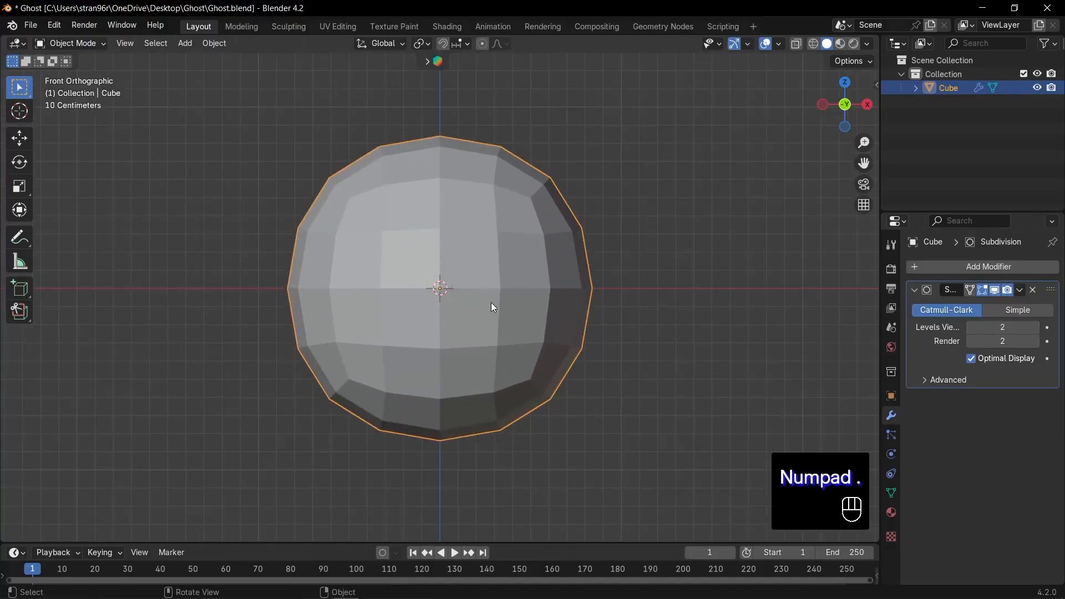
In Edit Mode, delete the cube's bottom face
key("Tab")
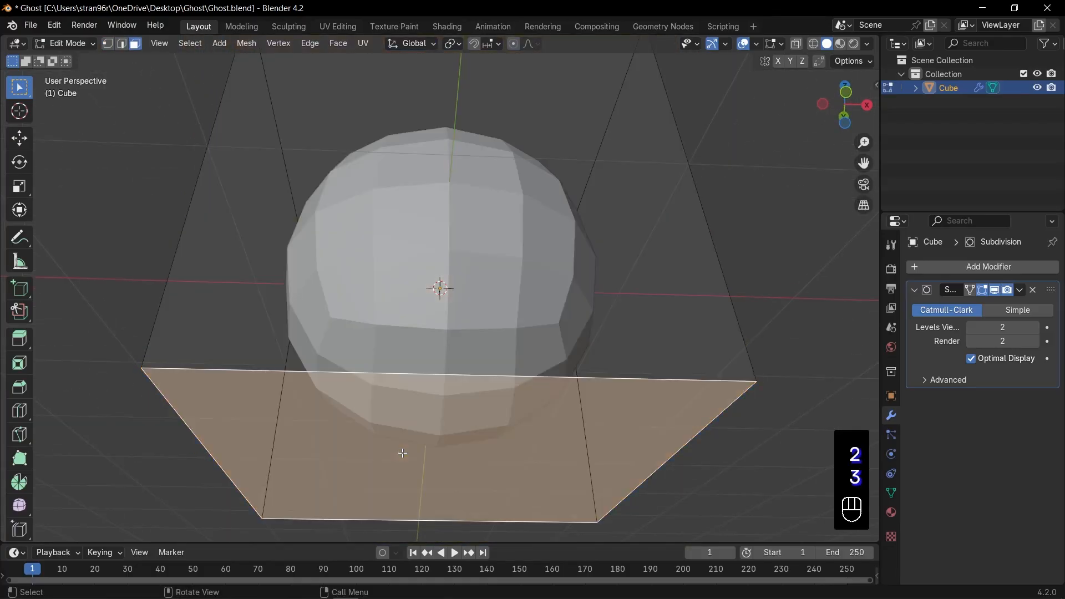
key("x")
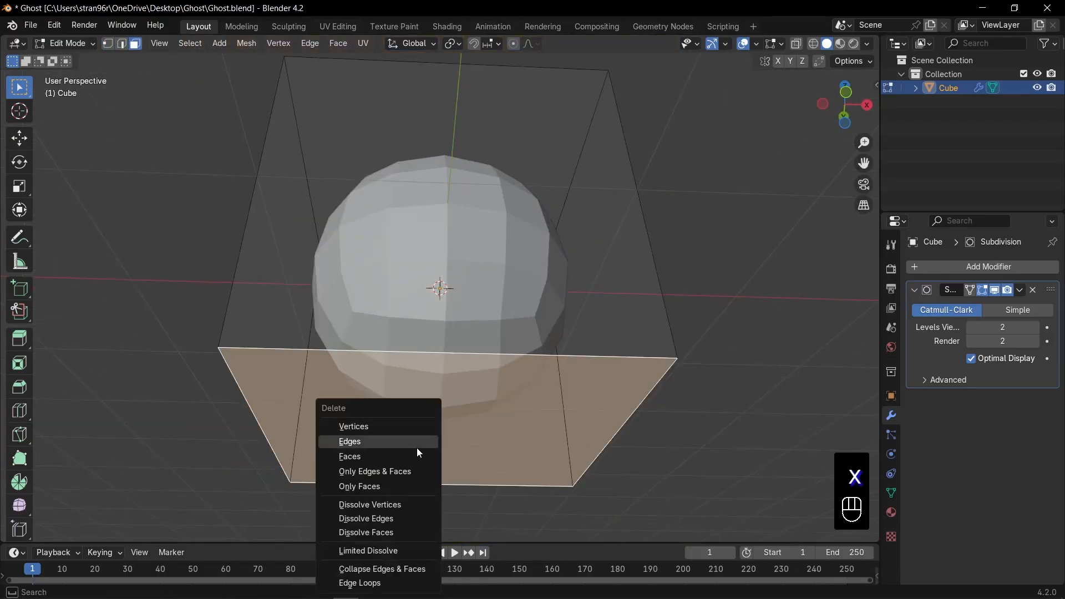
left_click(350, 456)
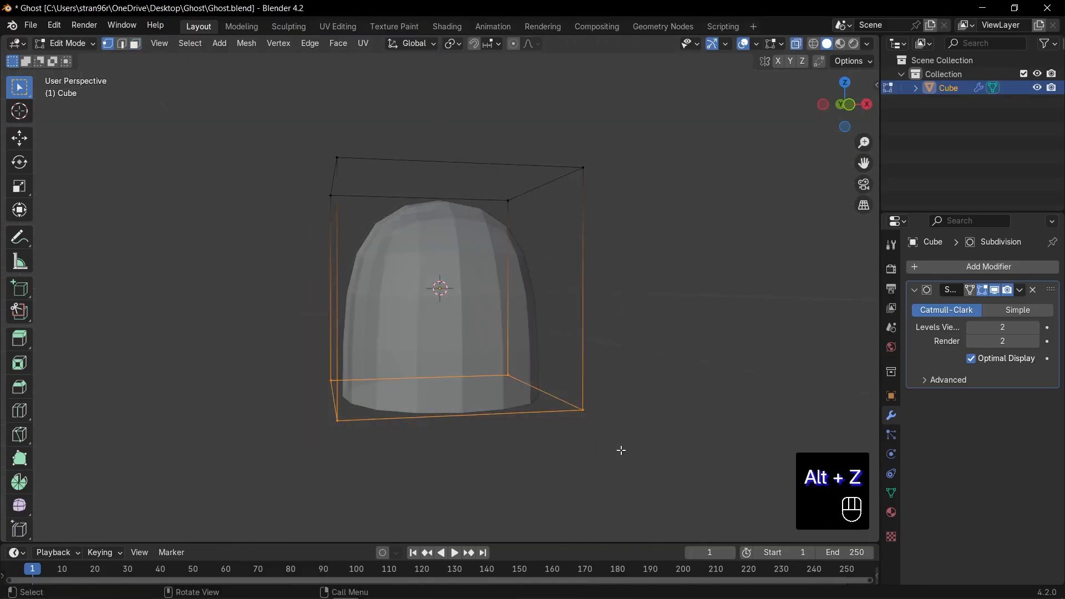
Widen the base and pull the top up into a tall, tapered body
key("KP_1")
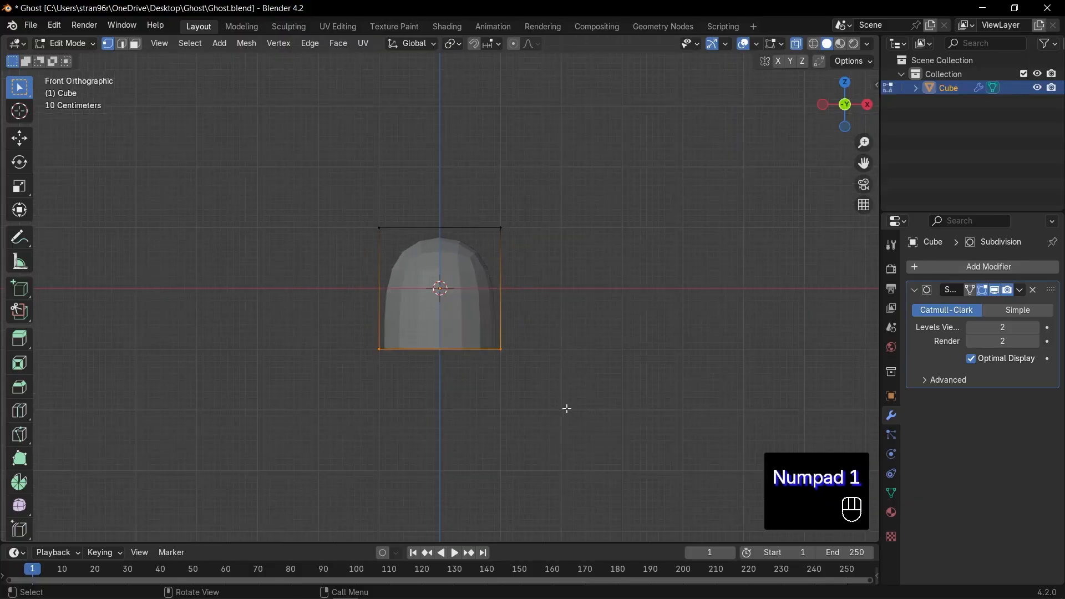
key("s")
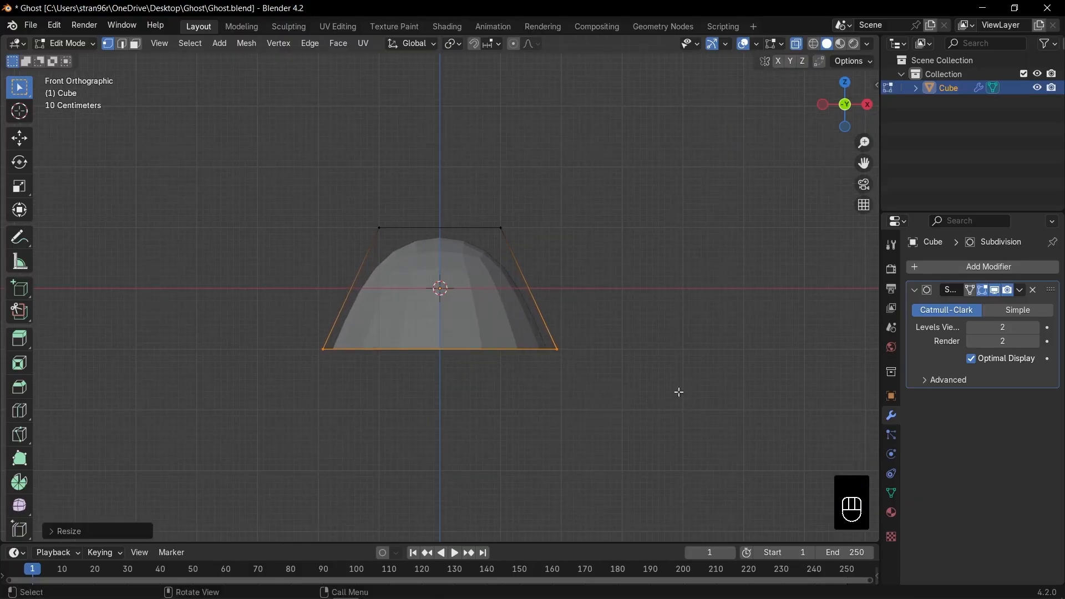
key("g")
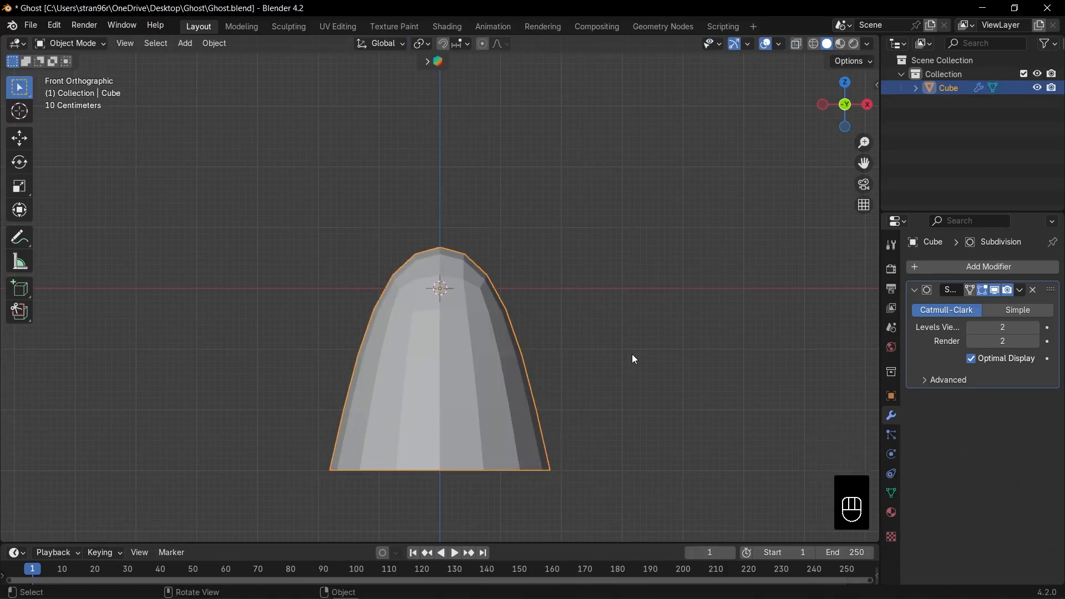
mouse_move(819, 352)
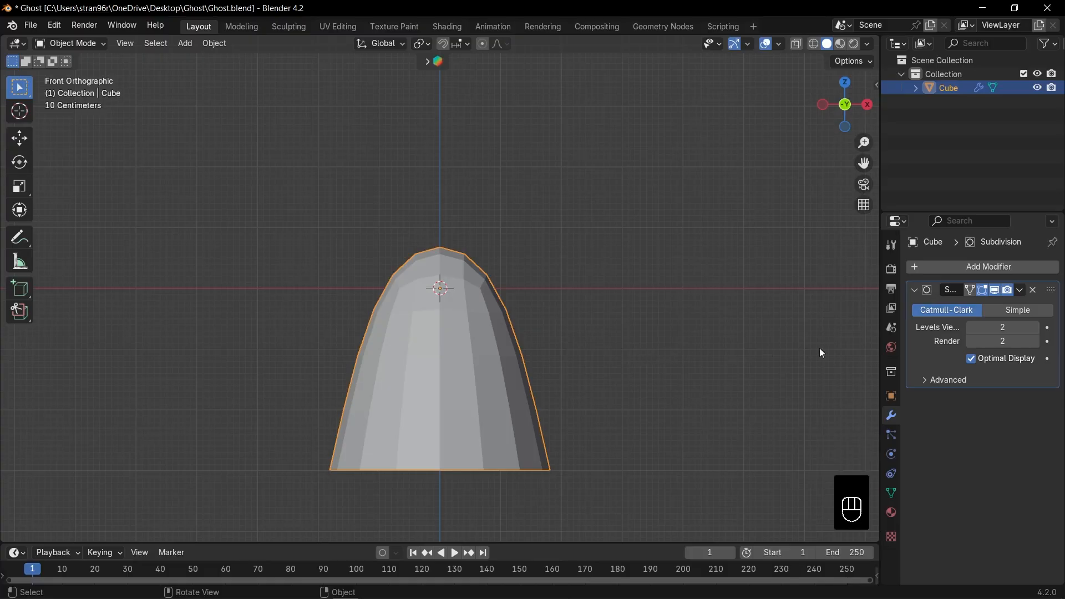
Apply the Subdivision modifier and widen the upper edge loops with proportional editing for a rounder head
key("ctrl+a")
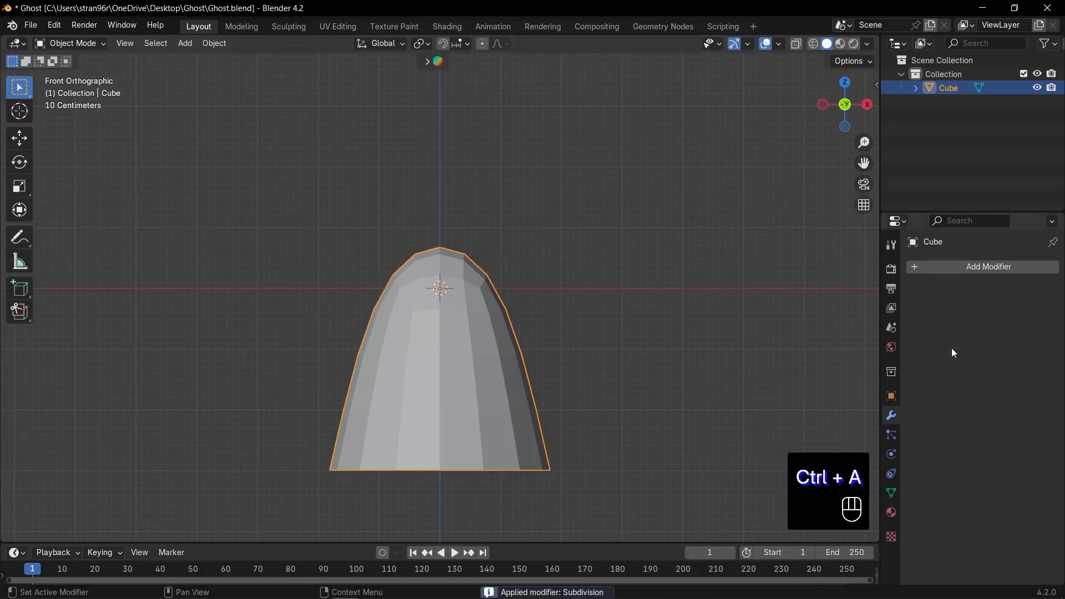
mouse_move(604, 333)
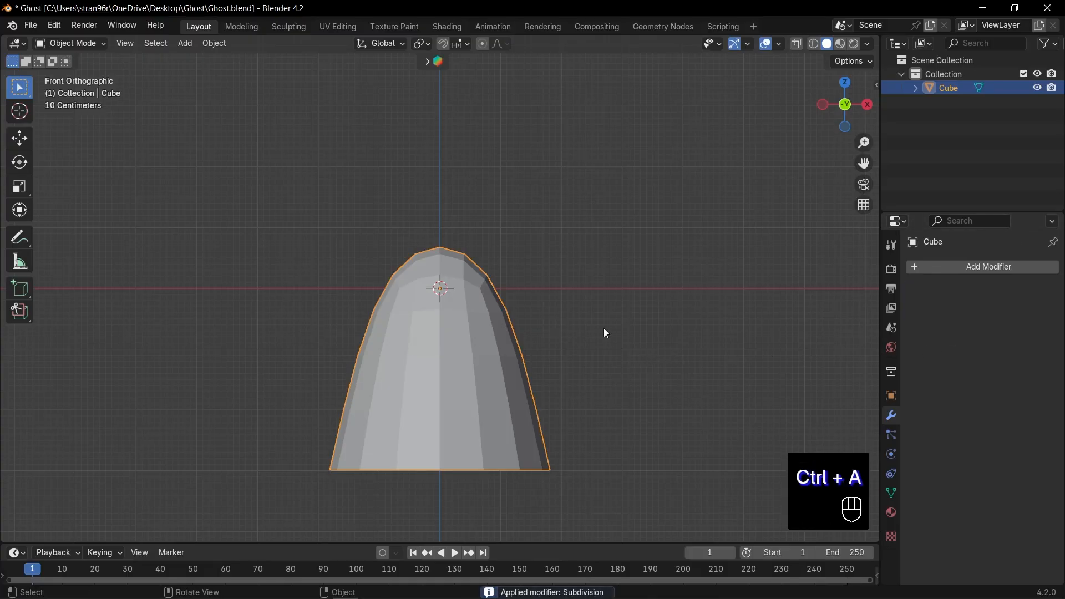
key("Tab")
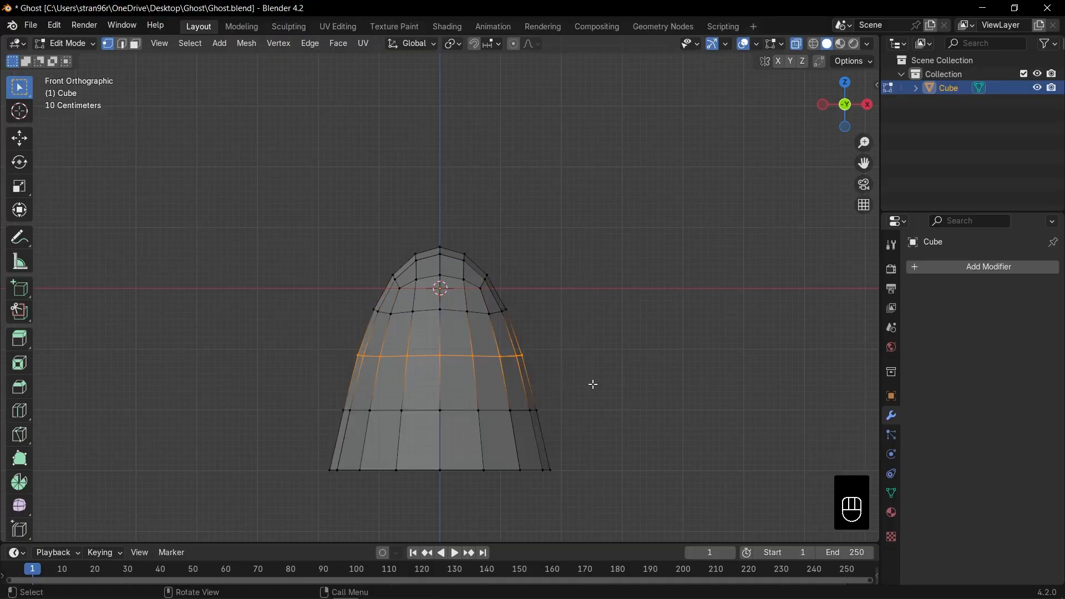
key("s")
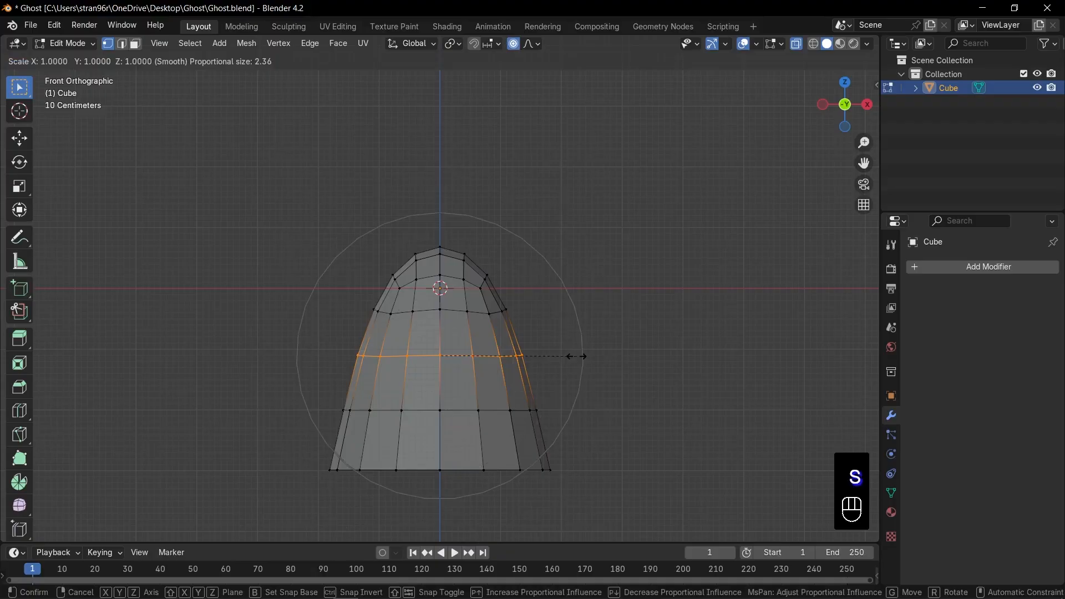
key("shift+z")
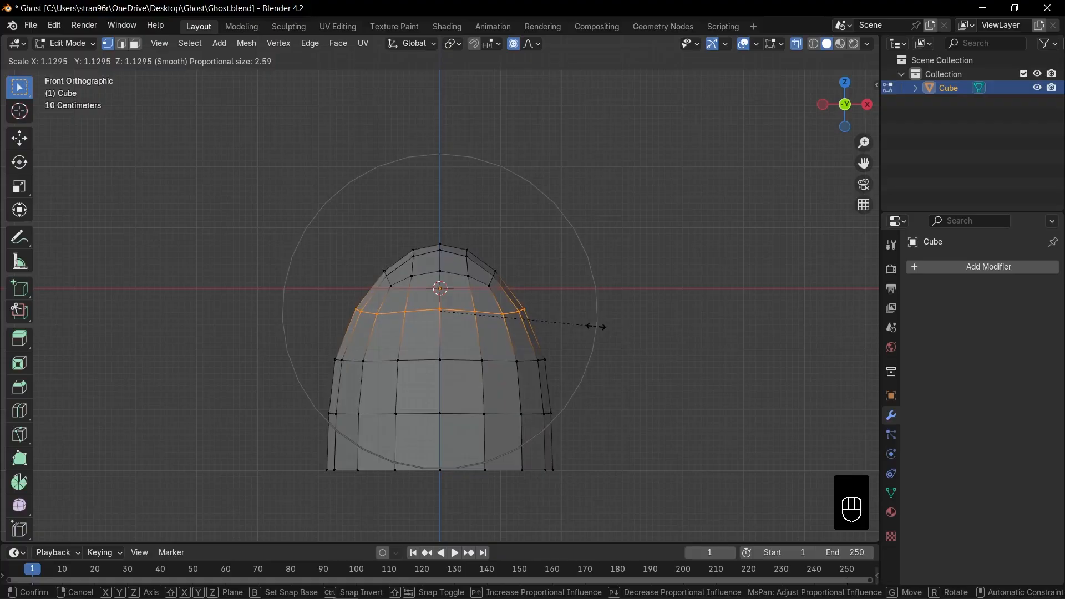
key("Tab")
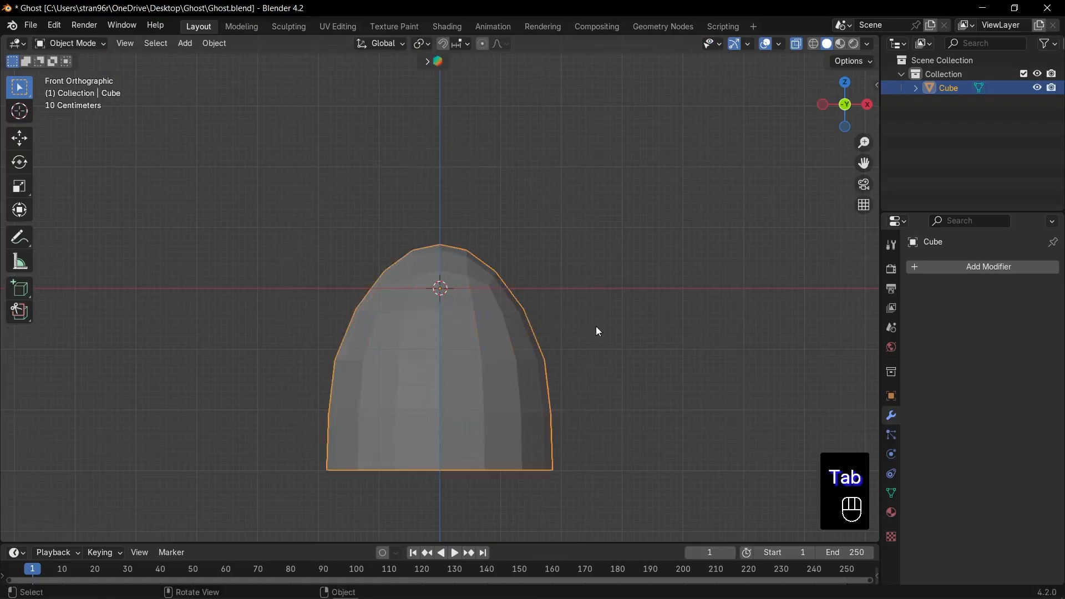
Inset the selected front faces of the ghost body to outline a face panel
key("Tab")
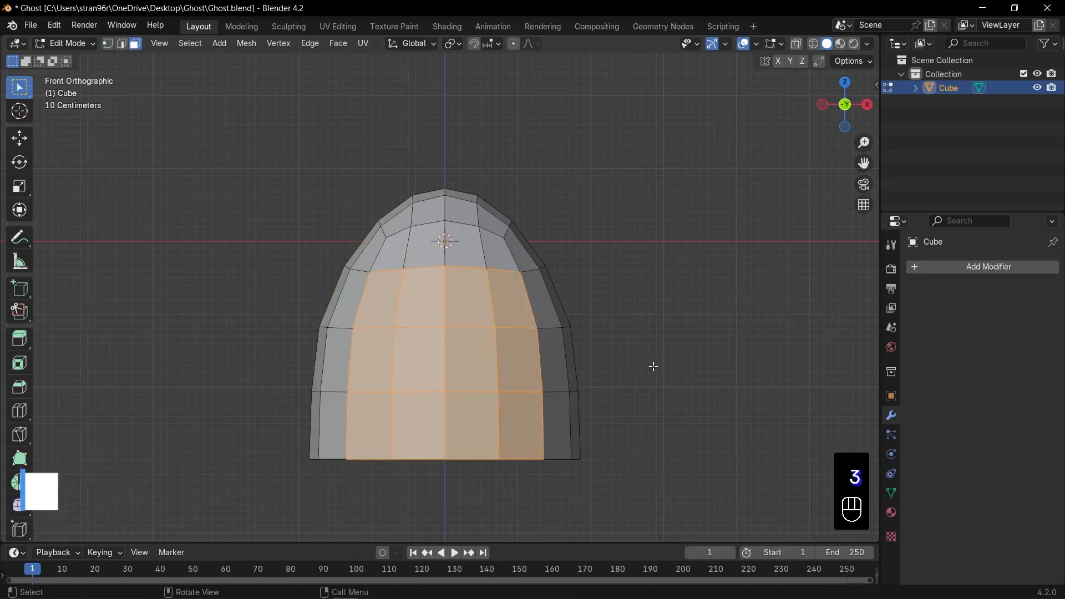
key("i")
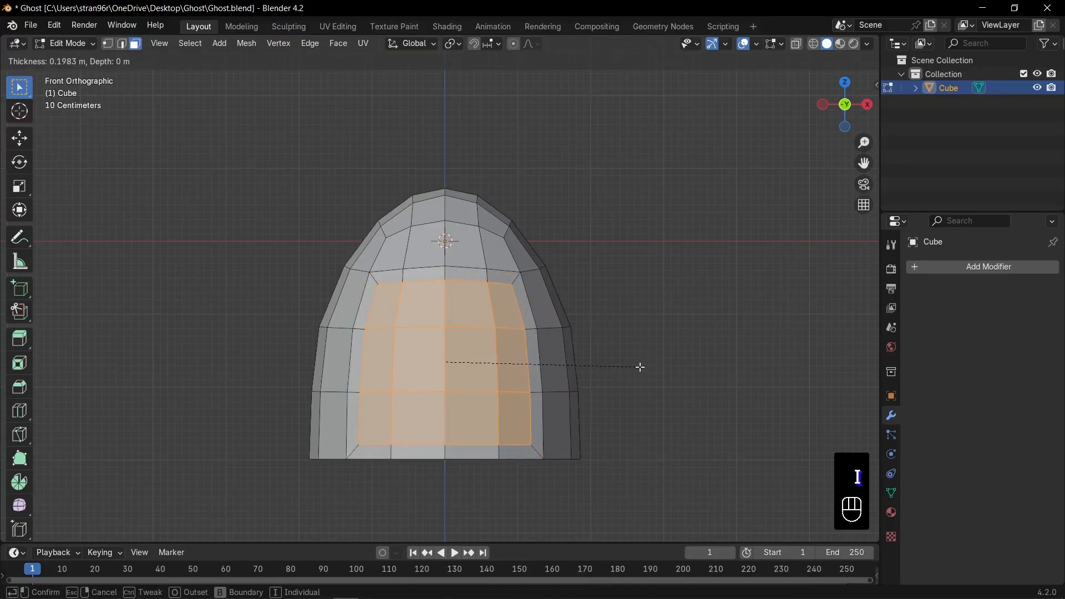
left_click(639, 366)
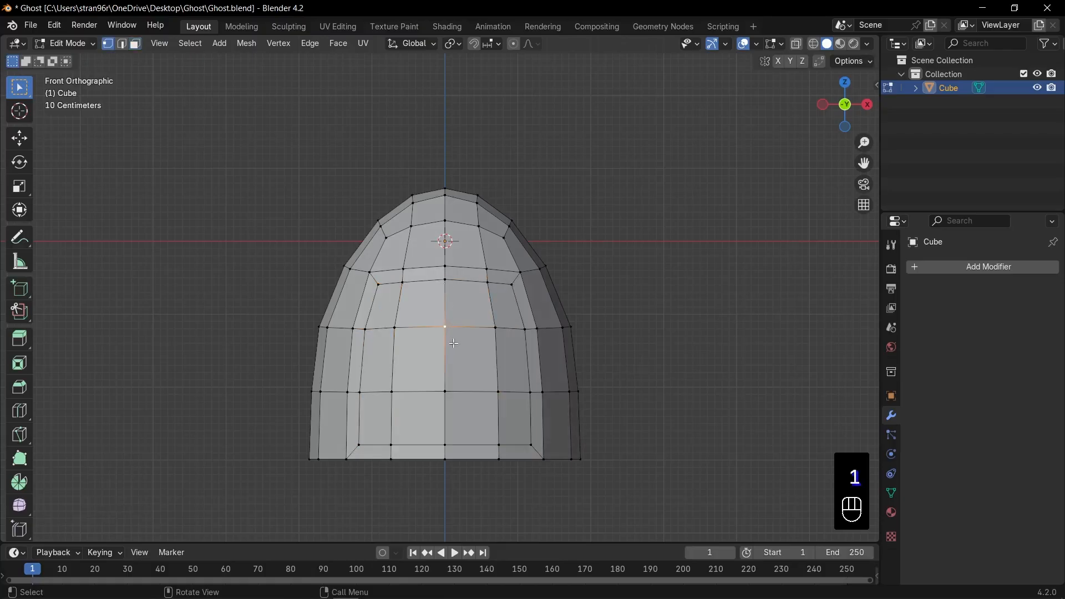
key("g")
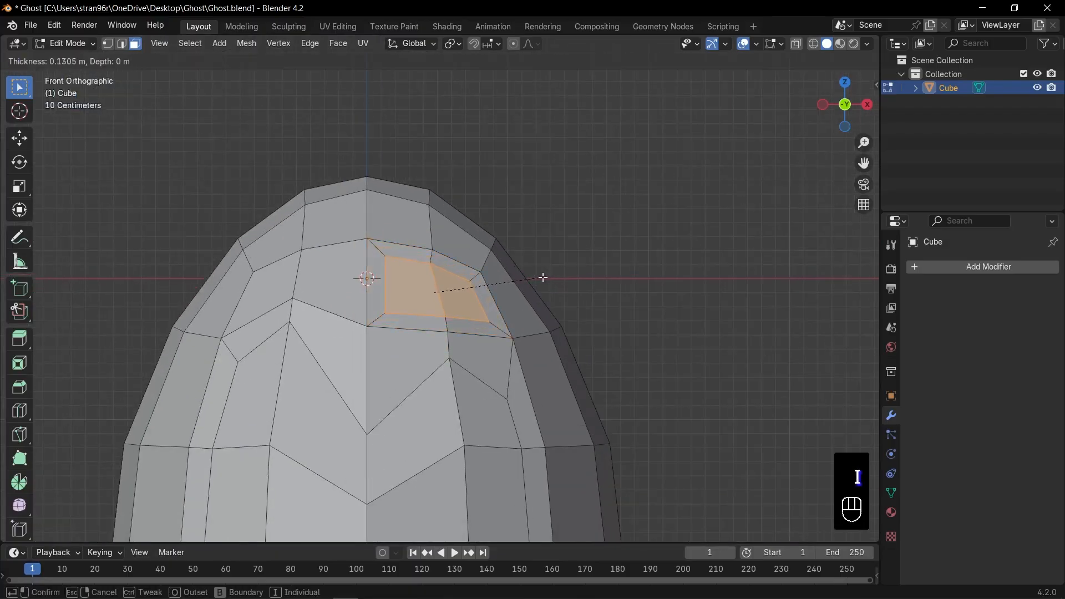
Inset the small eye faces on the head, extrude them, and check from the side
left_click(542, 277)
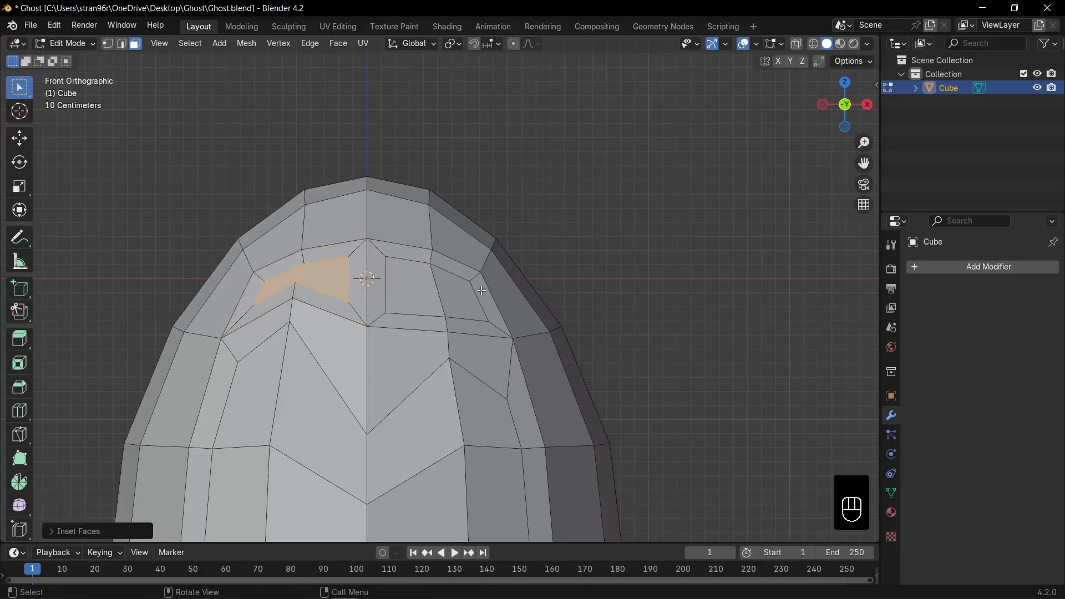
key("g")
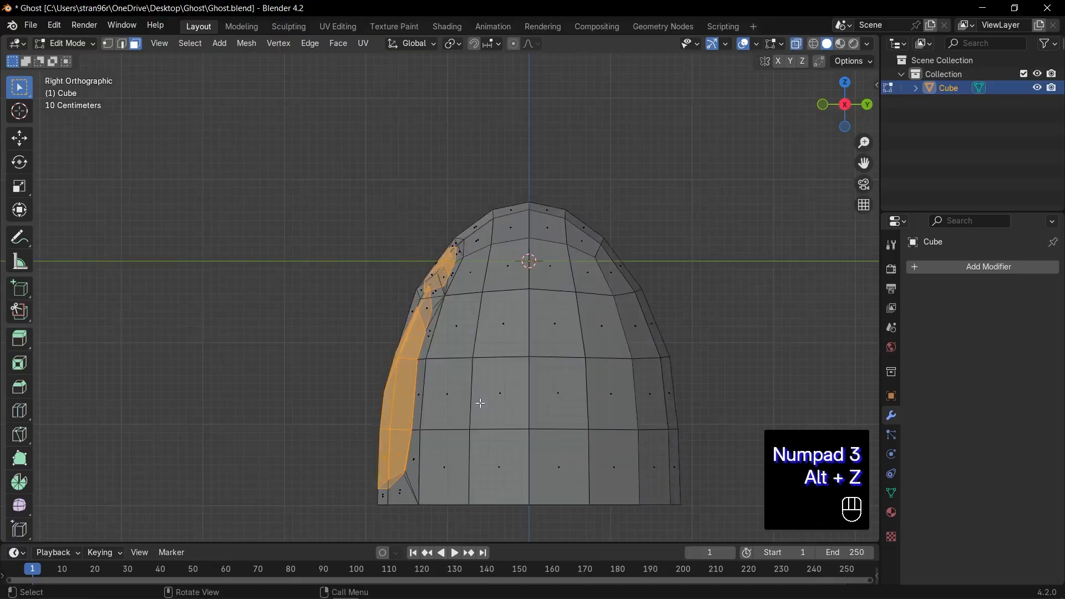
key("e")
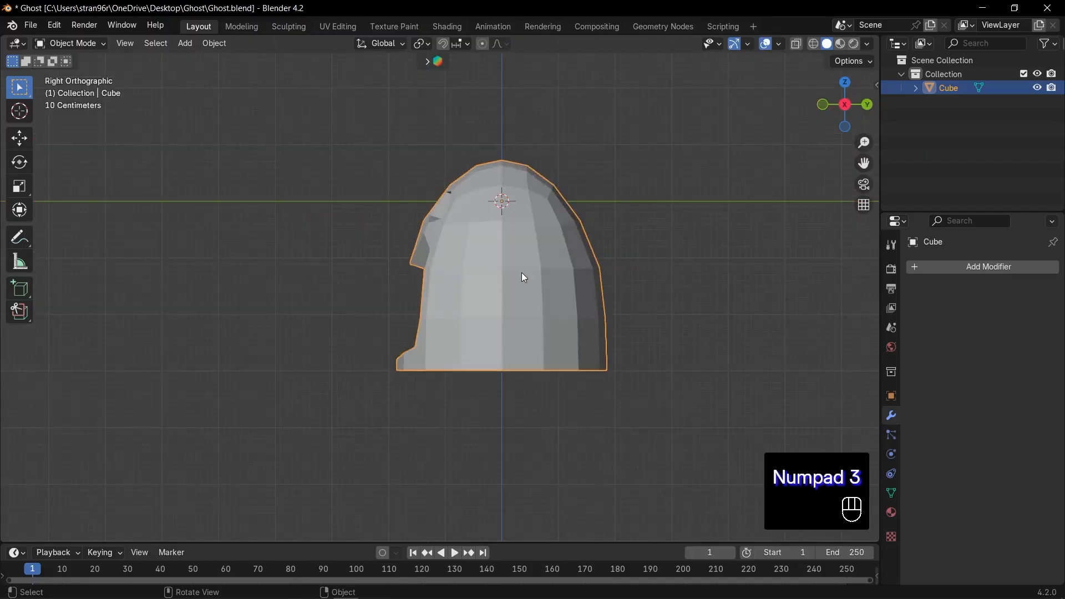
Return to Edit Mode on the ghost and select a square block of side faces
key("Tab")
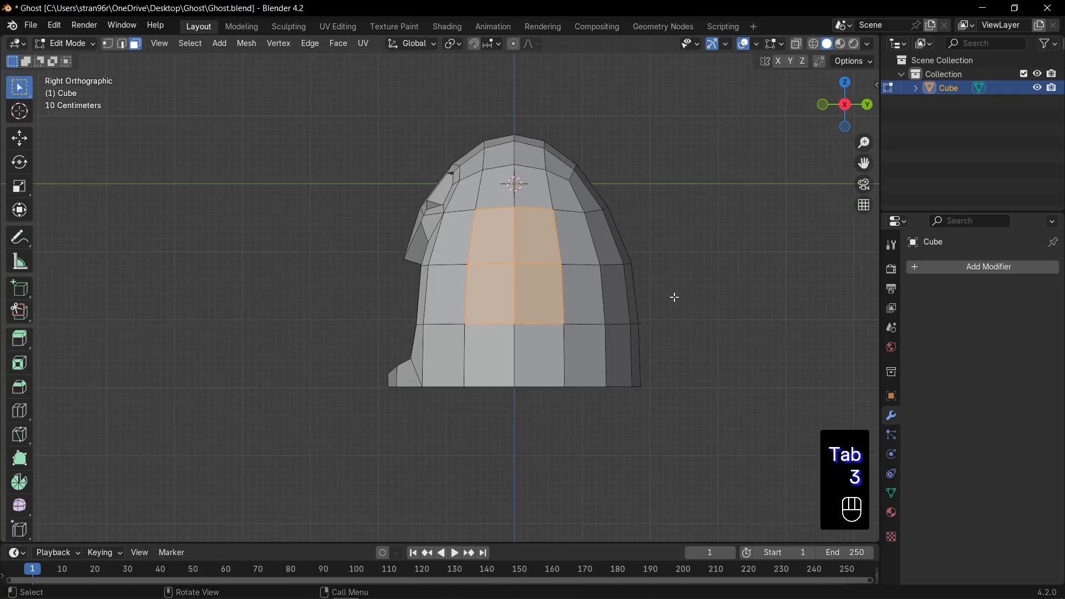
key("i")
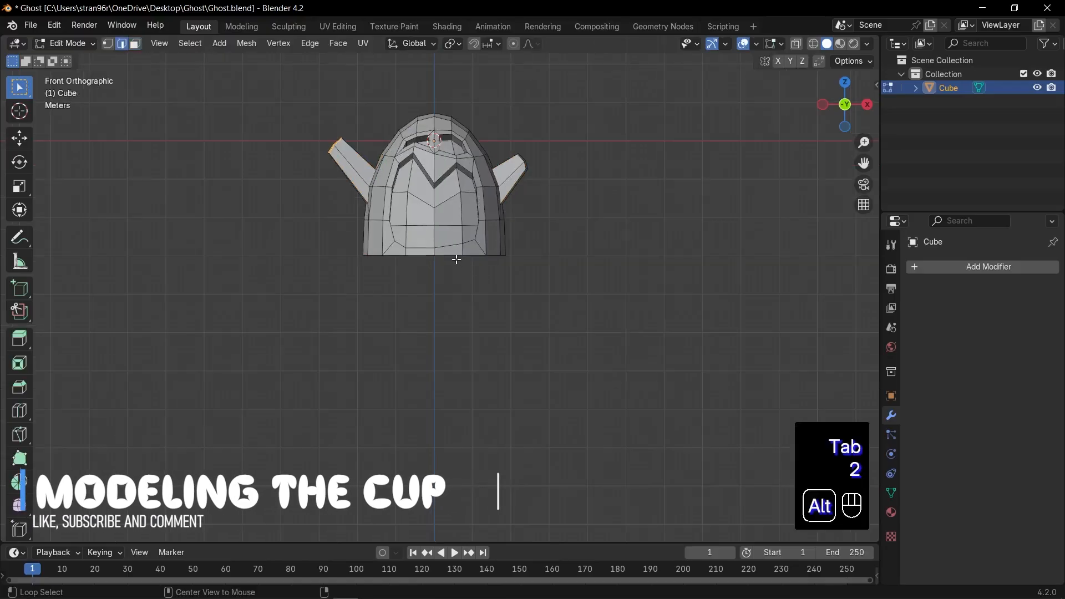
Extrude the ghost's bottom edge loop, widen it into a brim, and pull it down
left_click(435, 256)
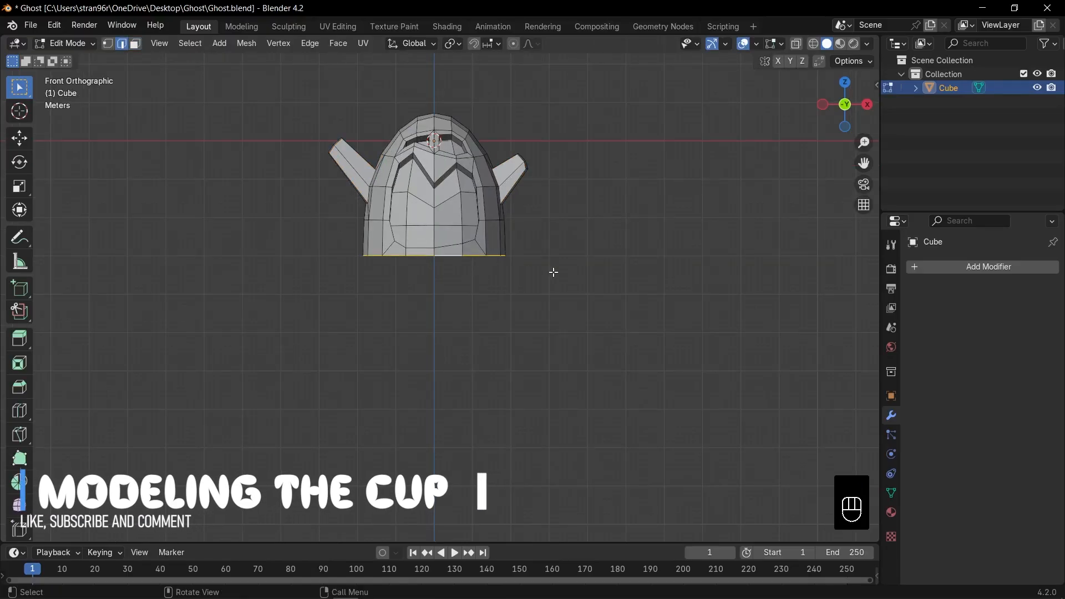
key("e")
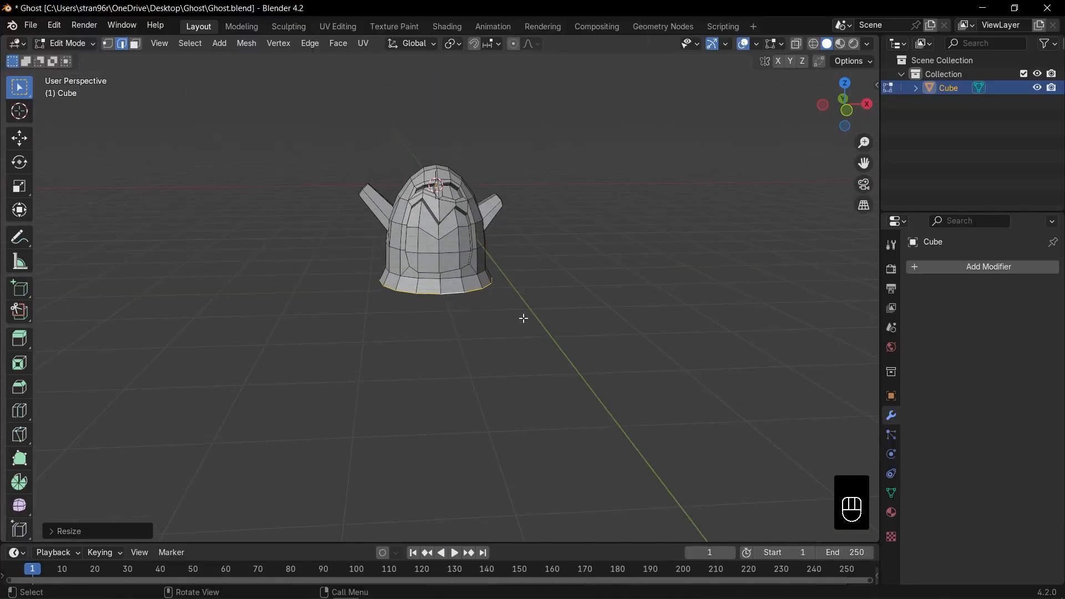
key("e")
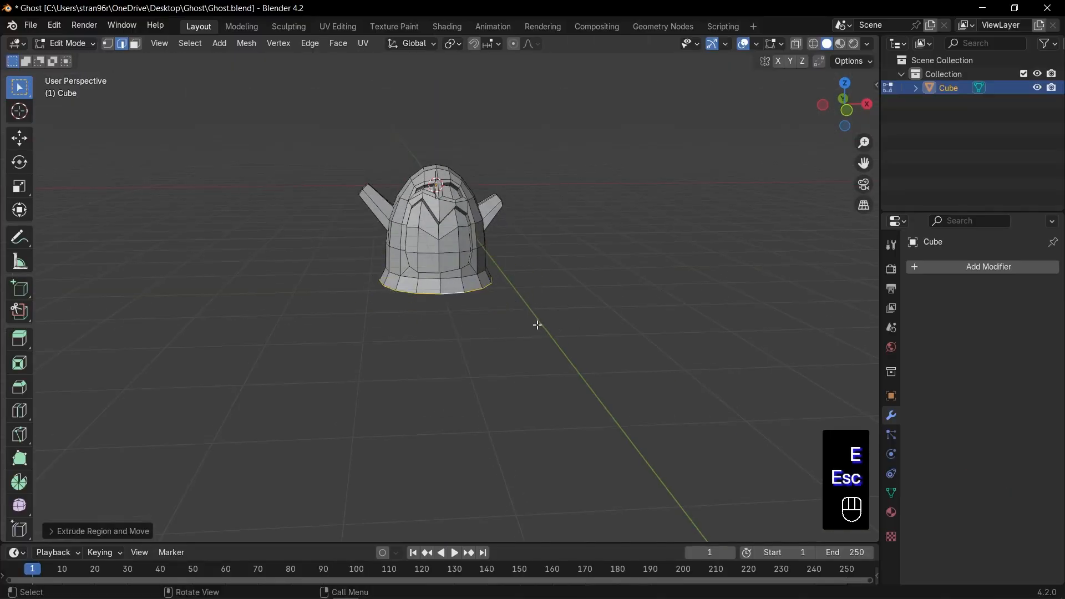
key("s")
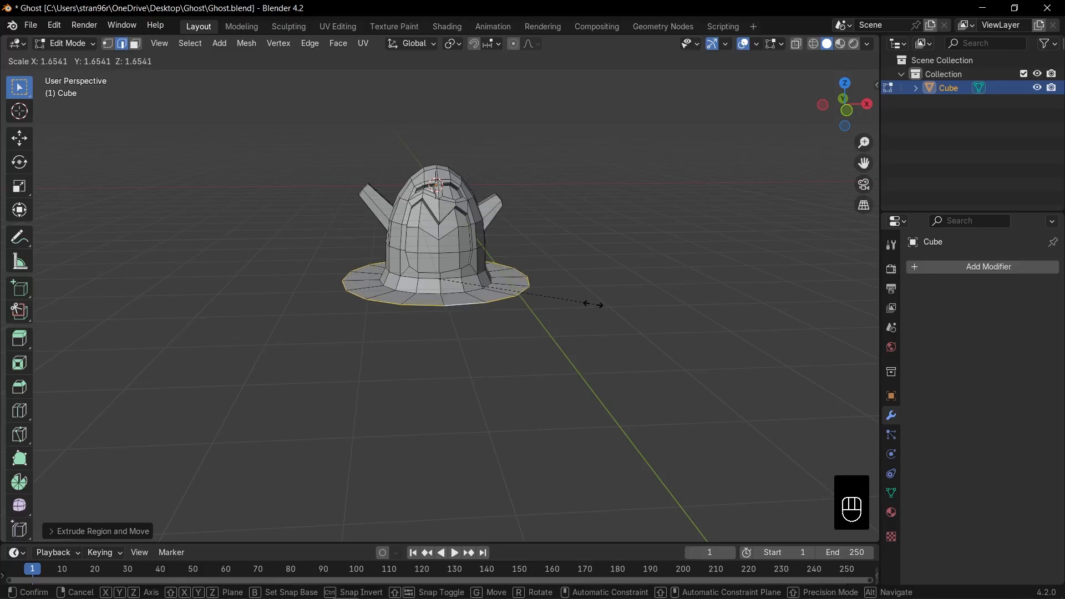
key("KP_1")
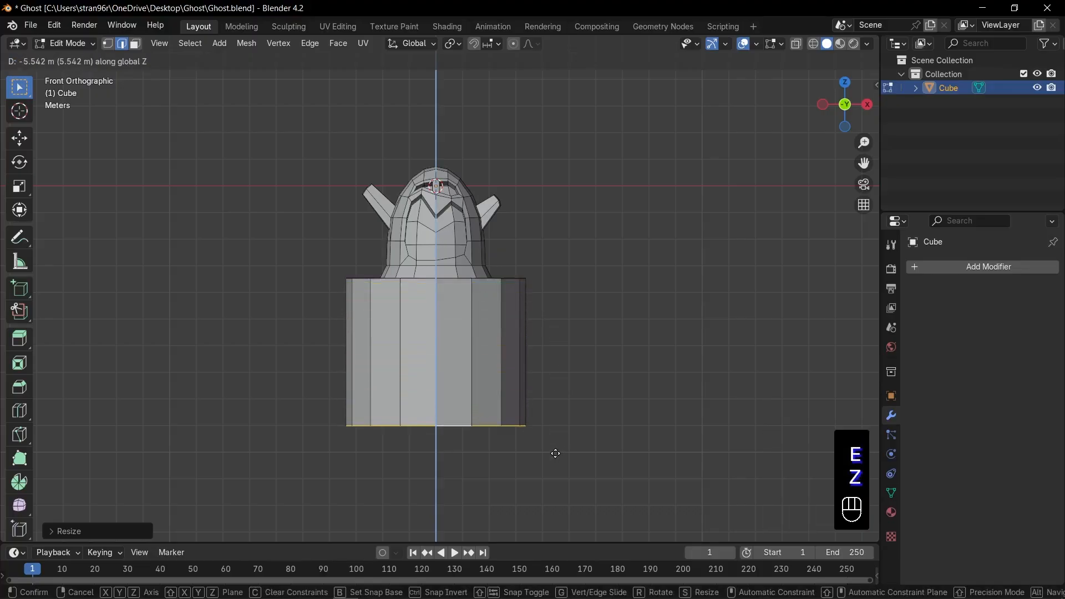
mouse_move(553, 453)
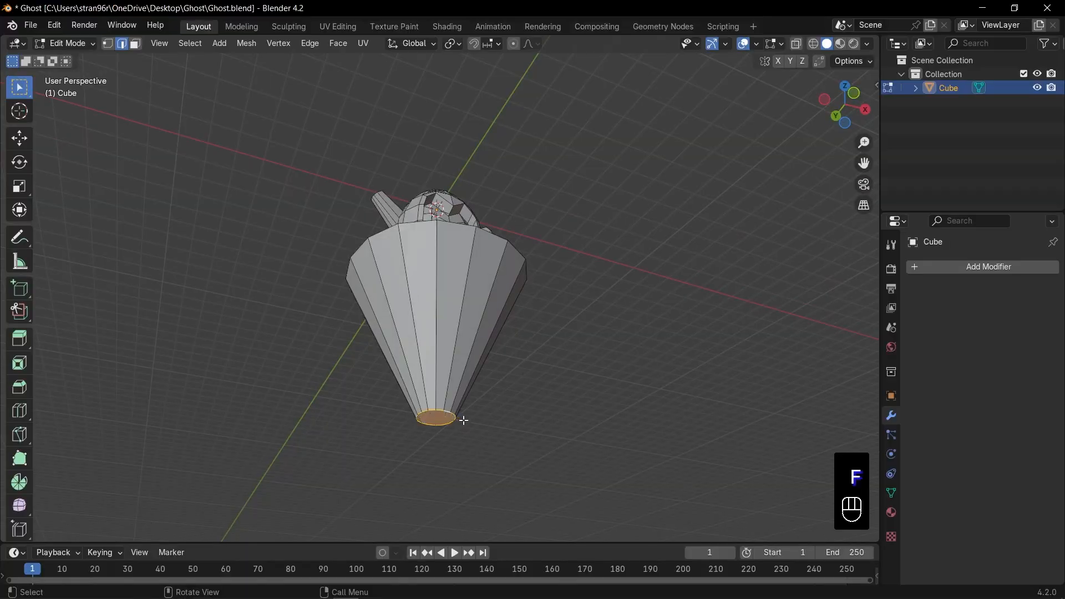
With X-ray and proportional editing, scale and move the lower cup vertices into a bulging bowl
key("KP_1")
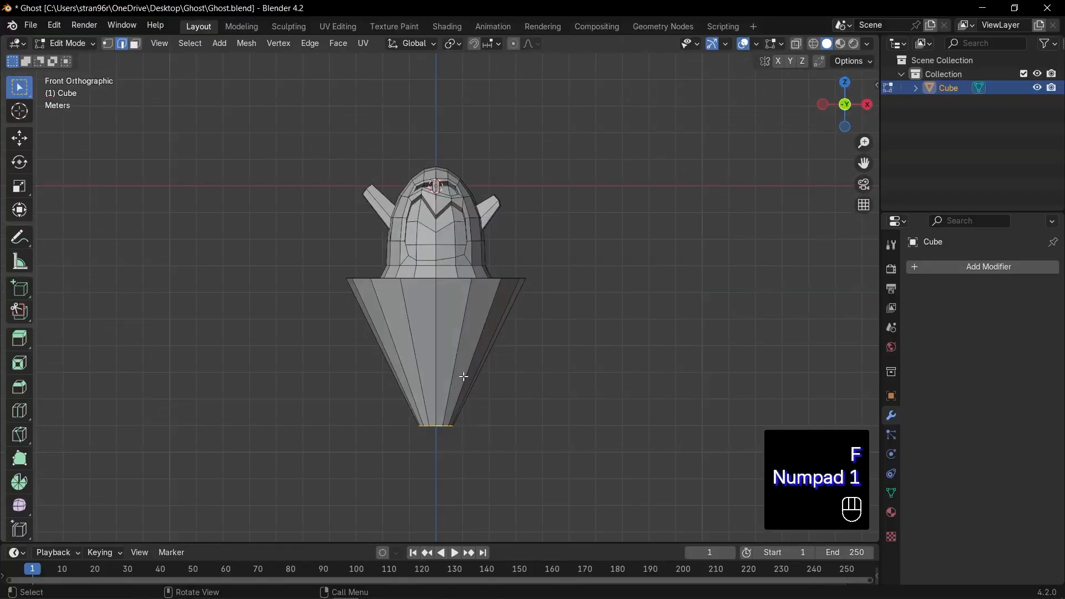
key("ctrl+r")
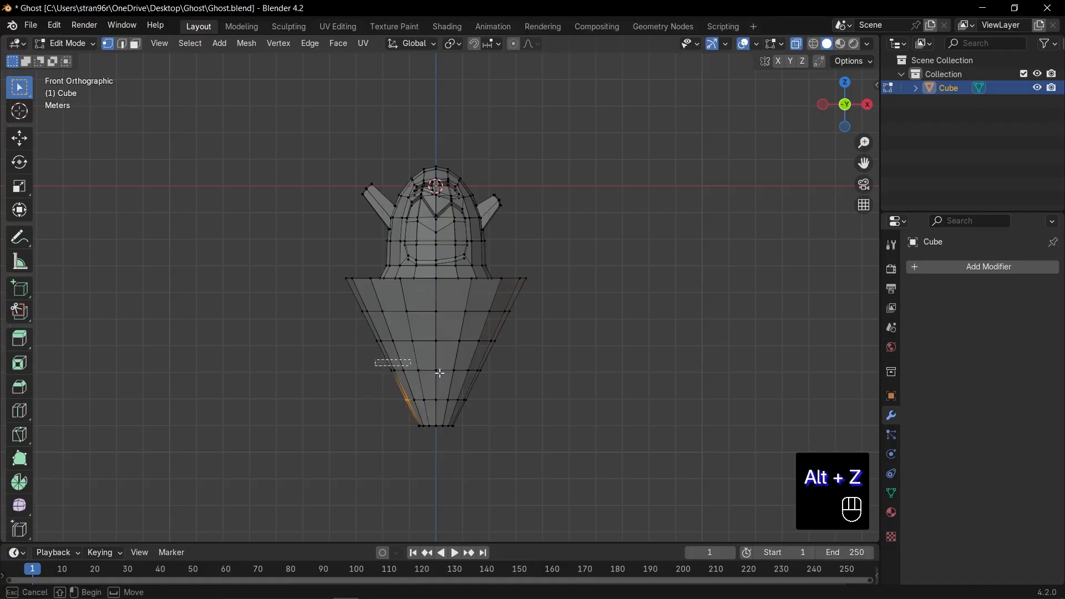
key("s")
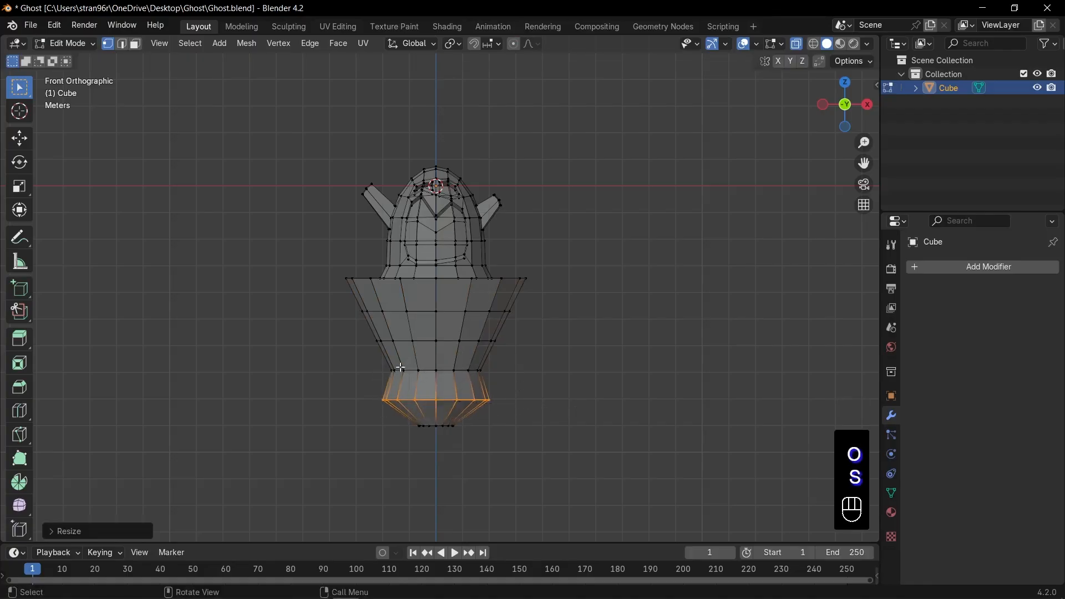
key("s")
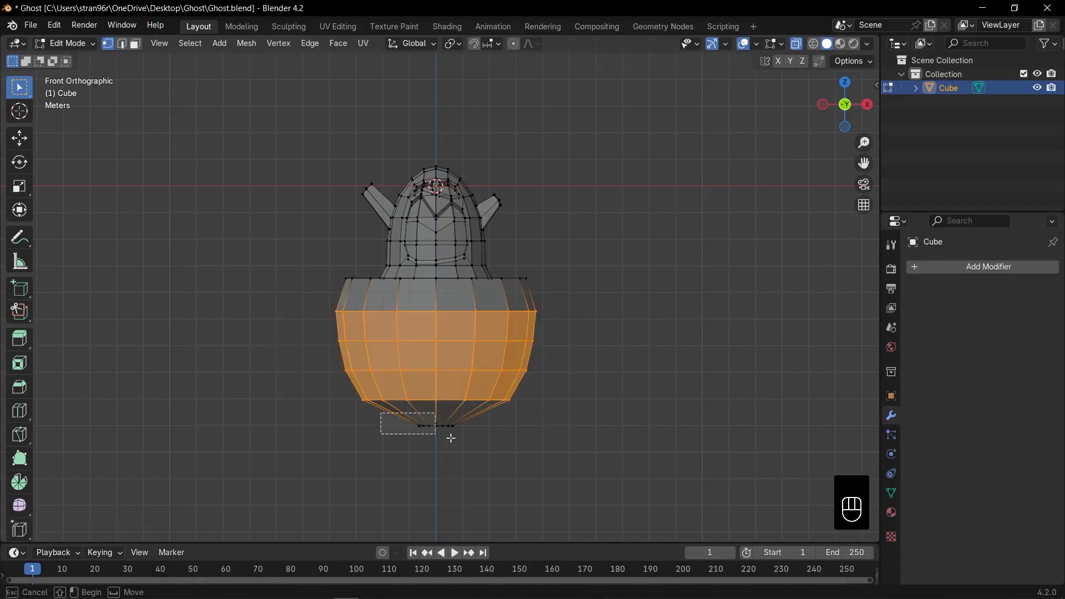
key("s")
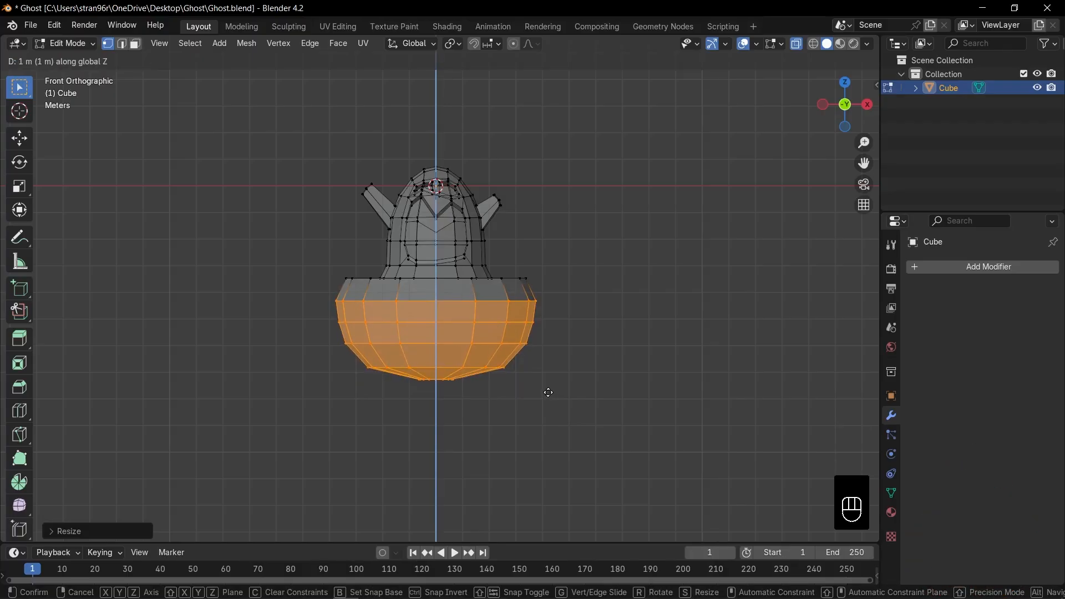
key("Tab")
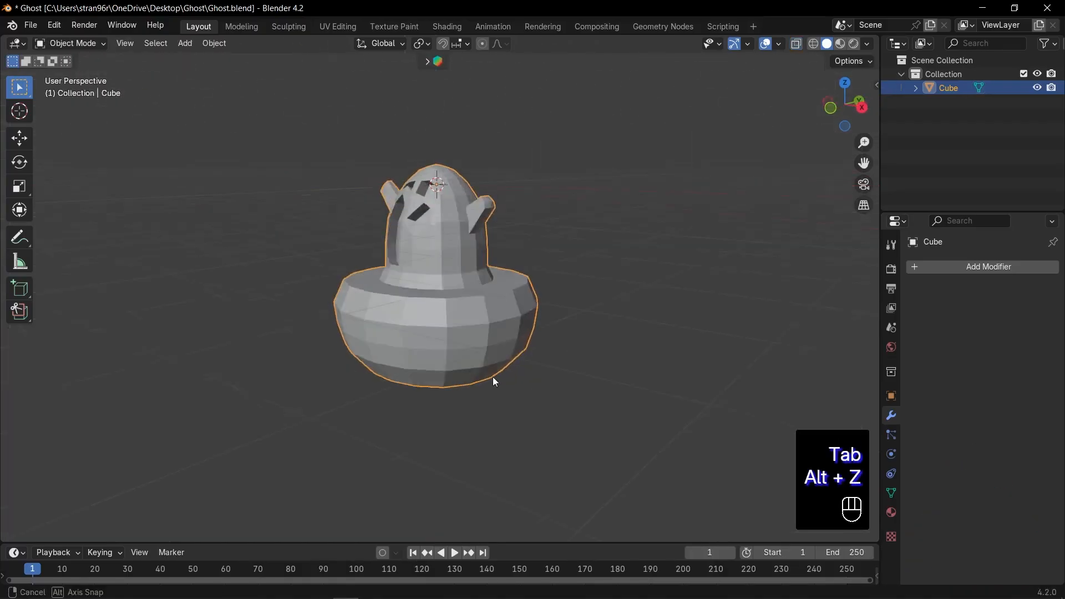
left_click_drag(494, 381, 436, 320)
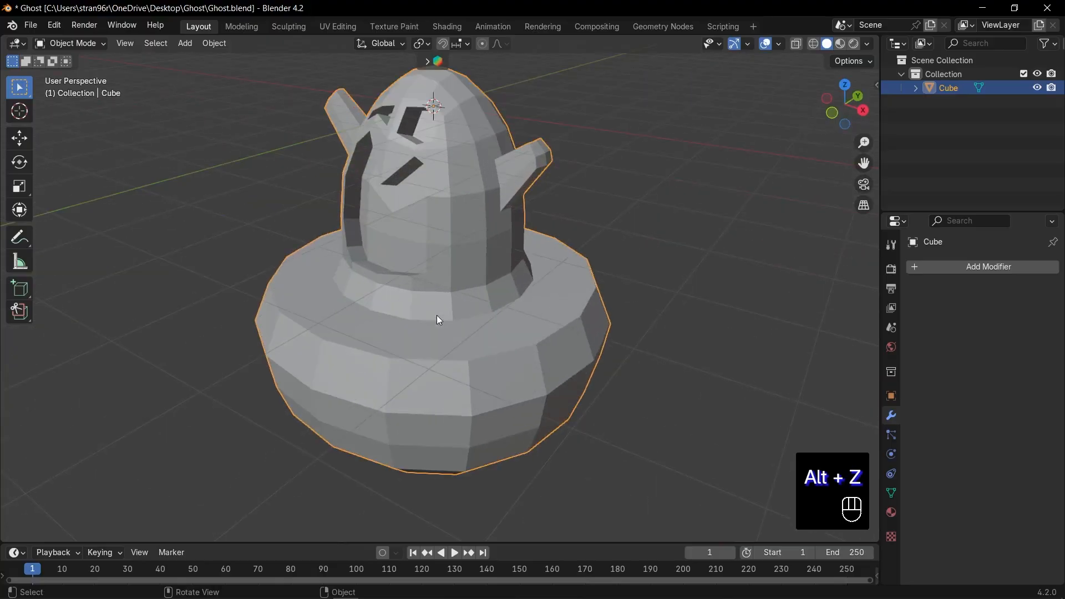
key("Tab")
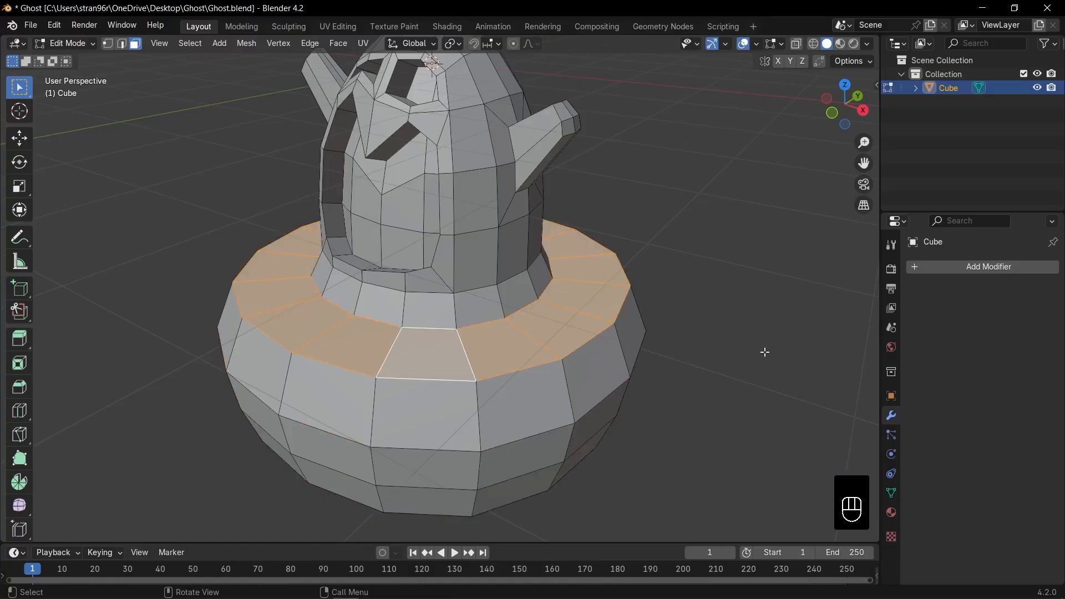
mouse_move(628, 350)
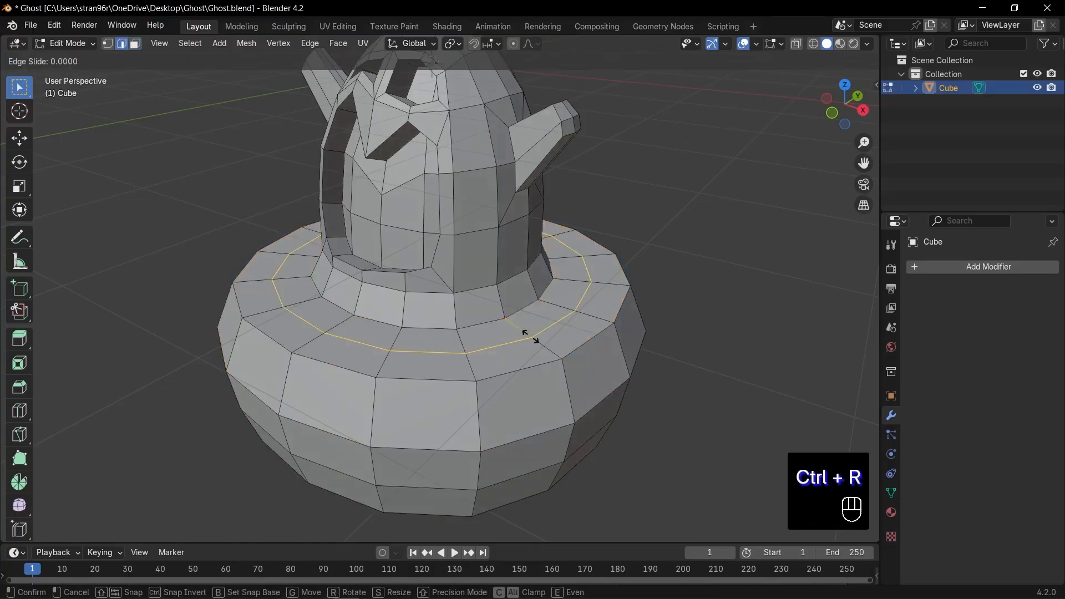
mouse_move(553, 328)
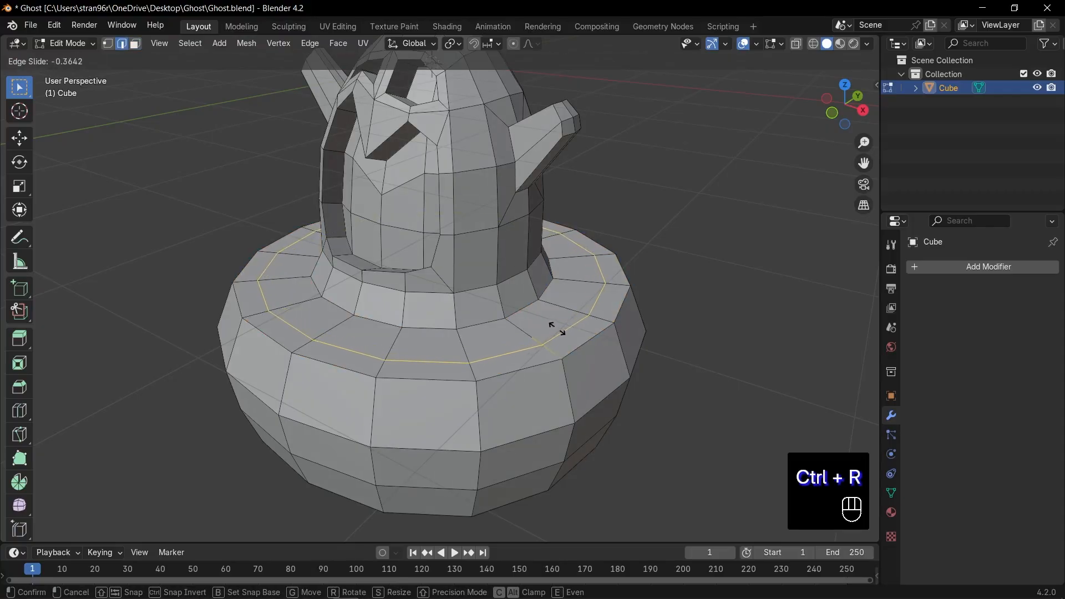
mouse_move(557, 328)
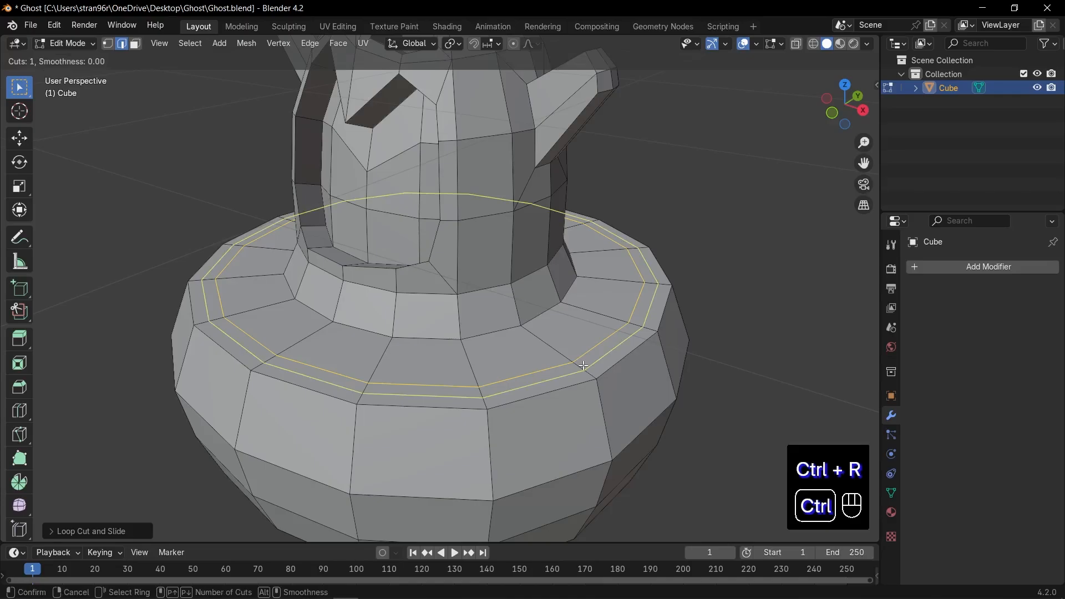
Place a loop cut near the top rim of the cup
left_click(582, 365)
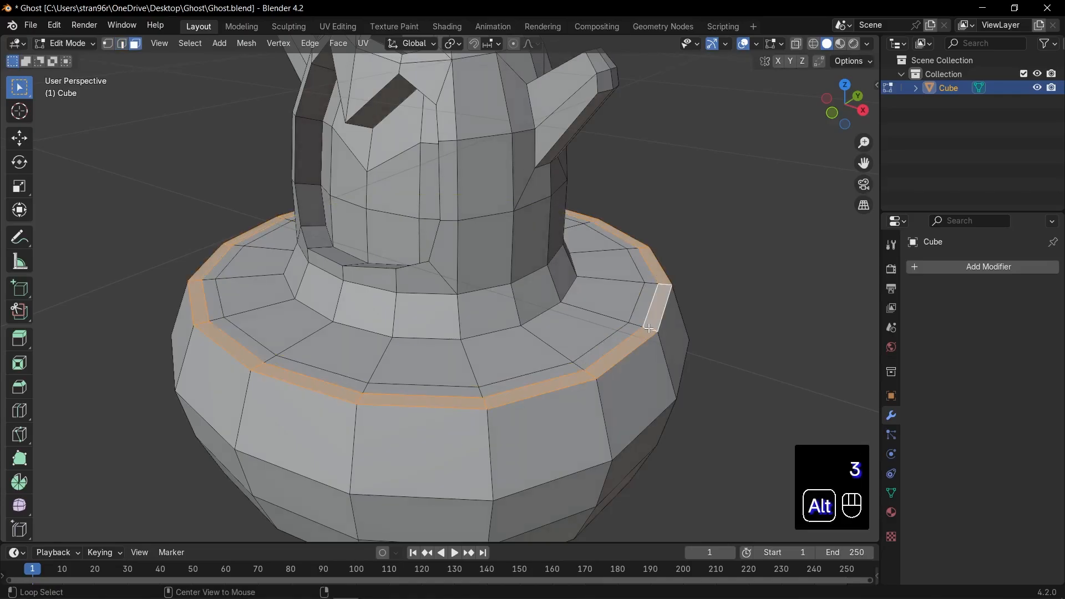
Extrude the rim face loop upward into a raised wall
key("KP_1")
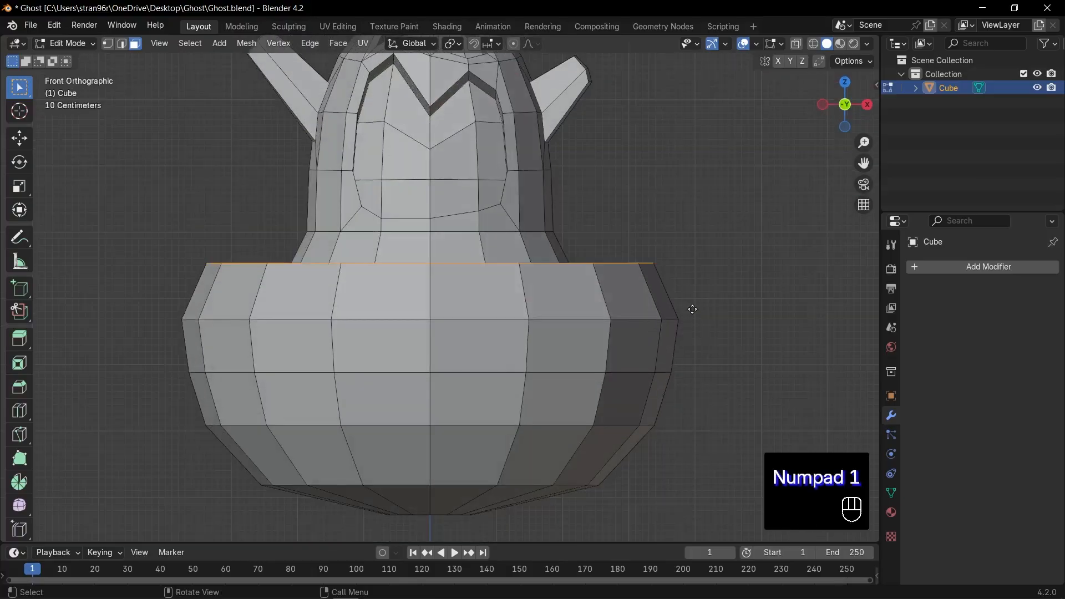
key("e")
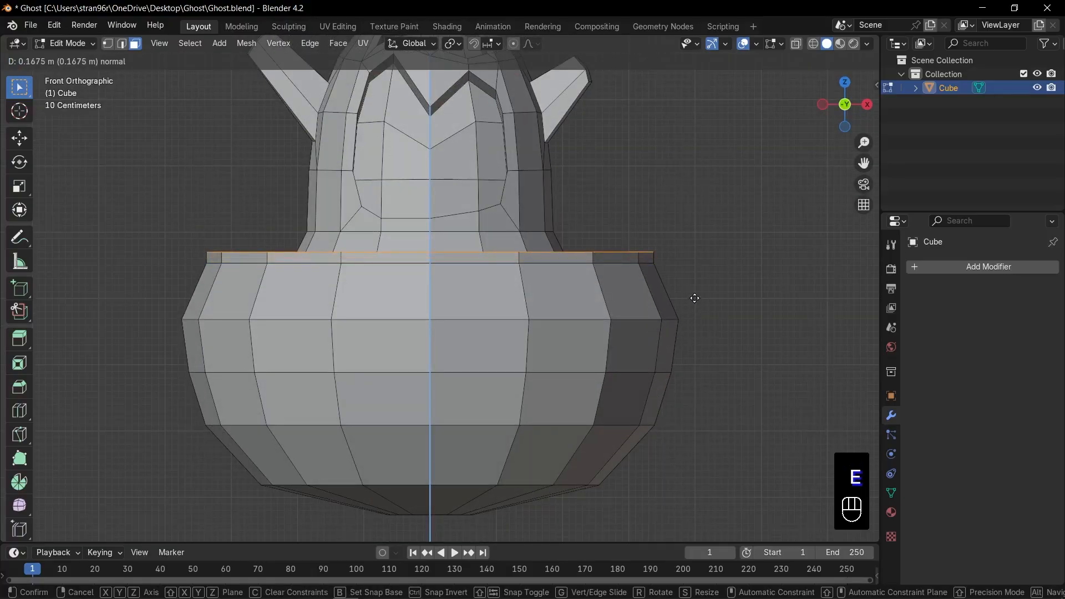
key("s")
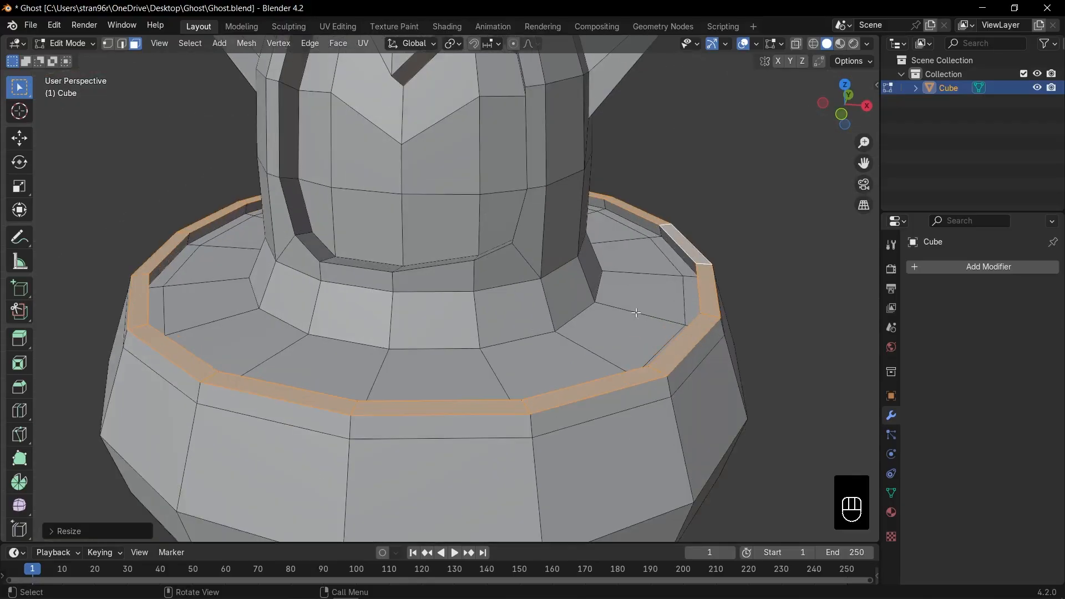
Extrude the inner top faces downward and scale the inner loop outward
key("e")
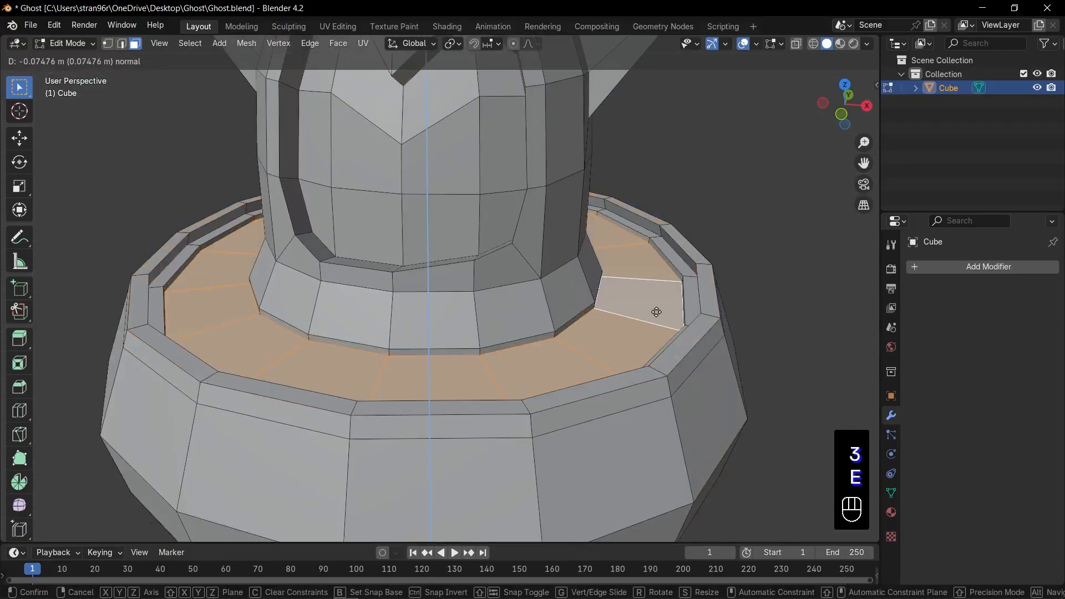
left_click(637, 324)
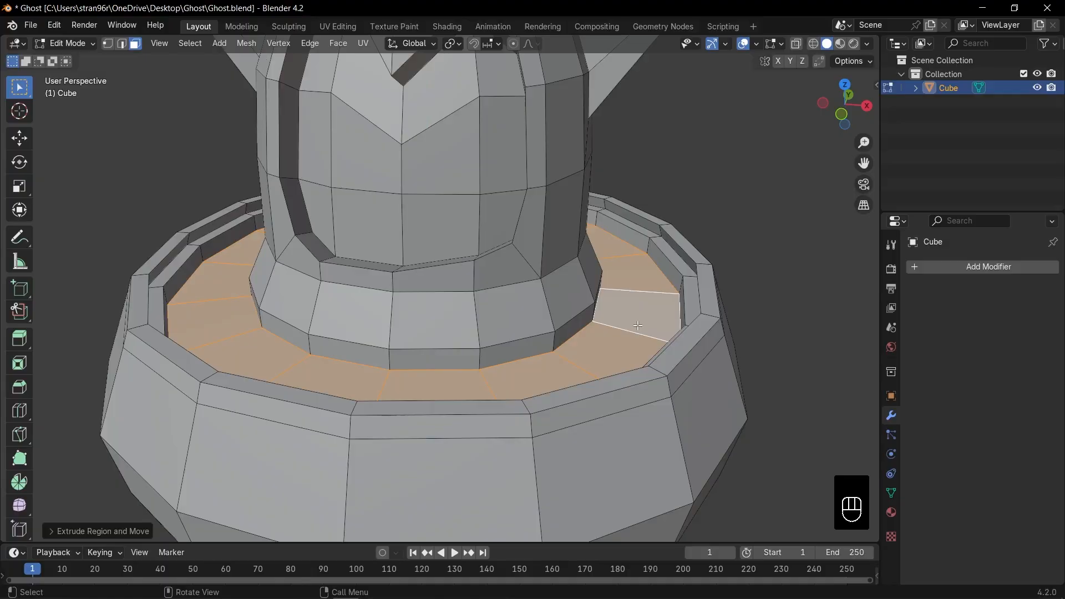
key("s")
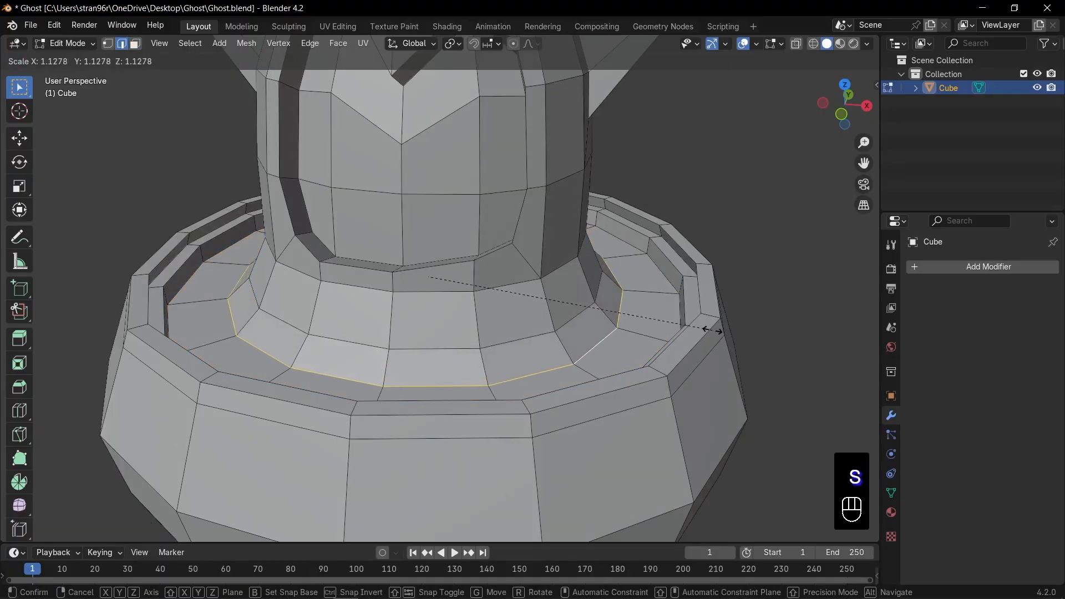
left_click(541, 311)
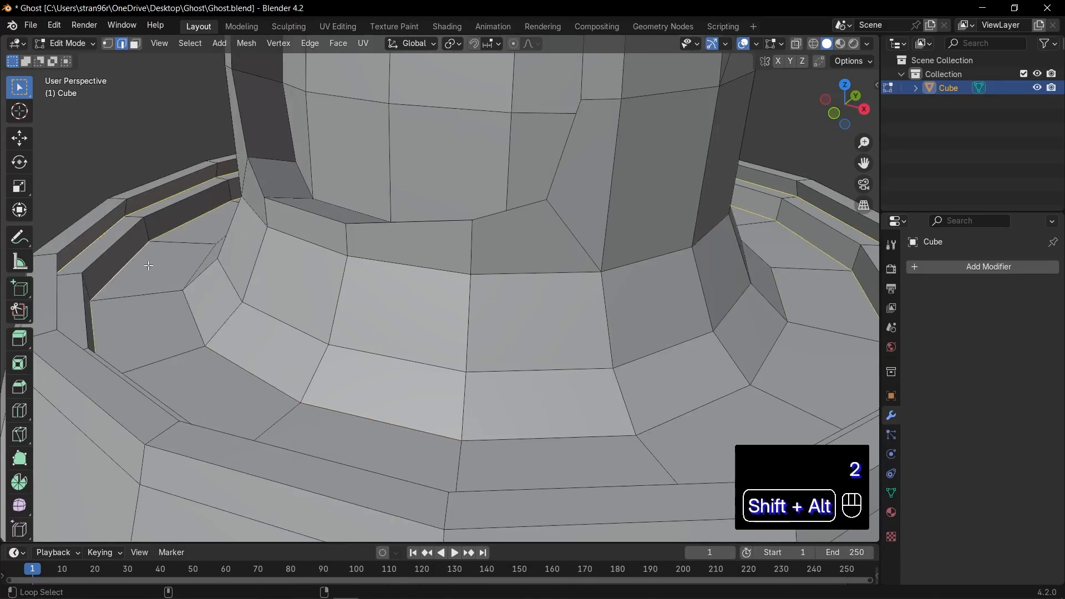
Mark the ghost's skirt rim edge loops from the Ctrl+E edge menu
key("ctrl+b")
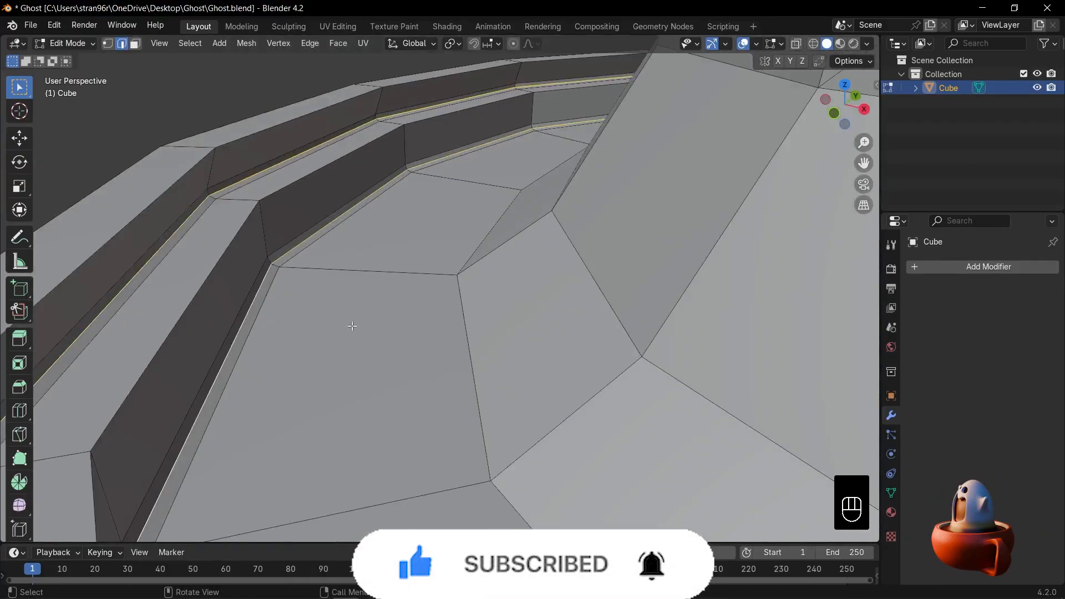
key("ctrl+e")
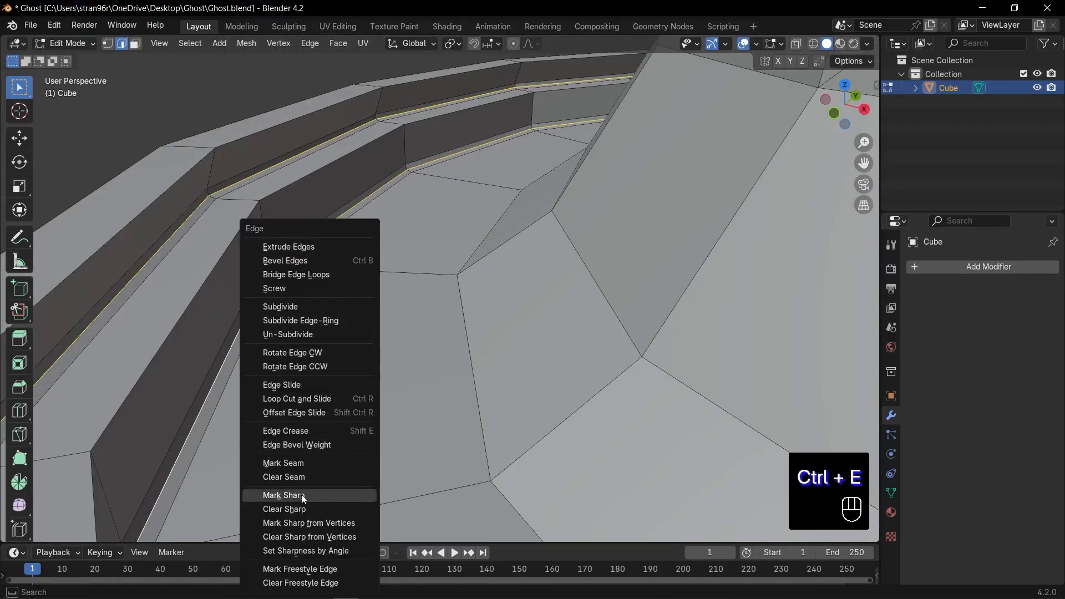
left_click(284, 495)
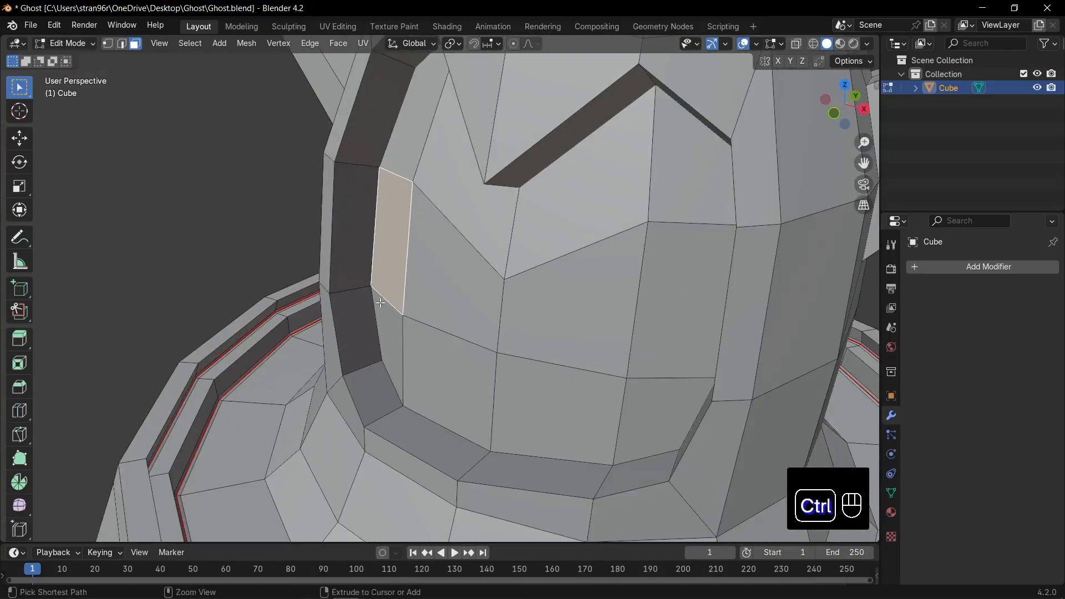
Add a loop through the face panel border and mark it as a seam
key("ctrl+r")
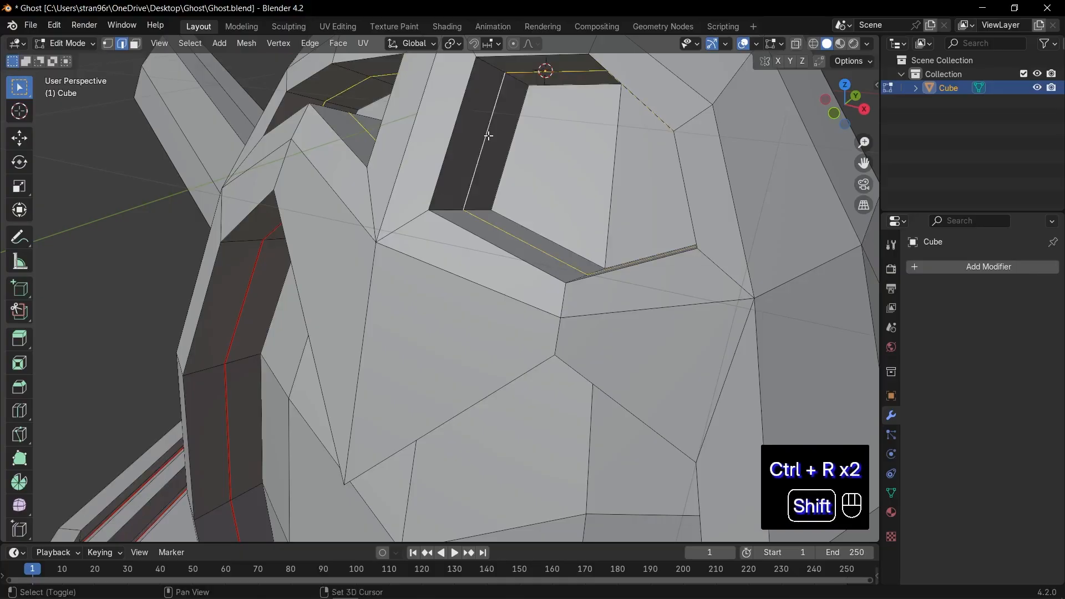
key("ctrl+e")
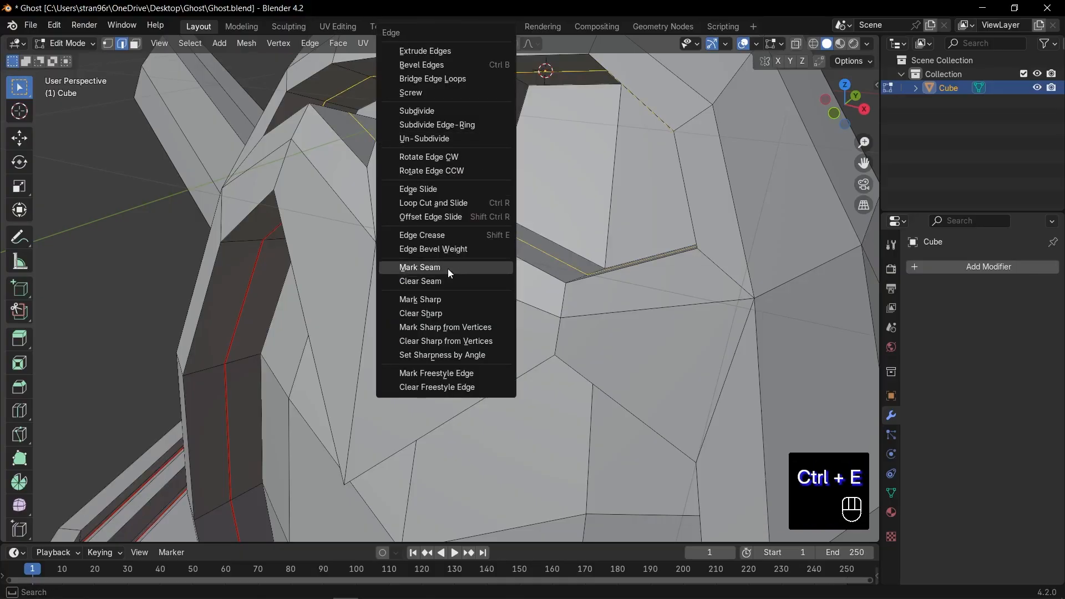
left_click(419, 267)
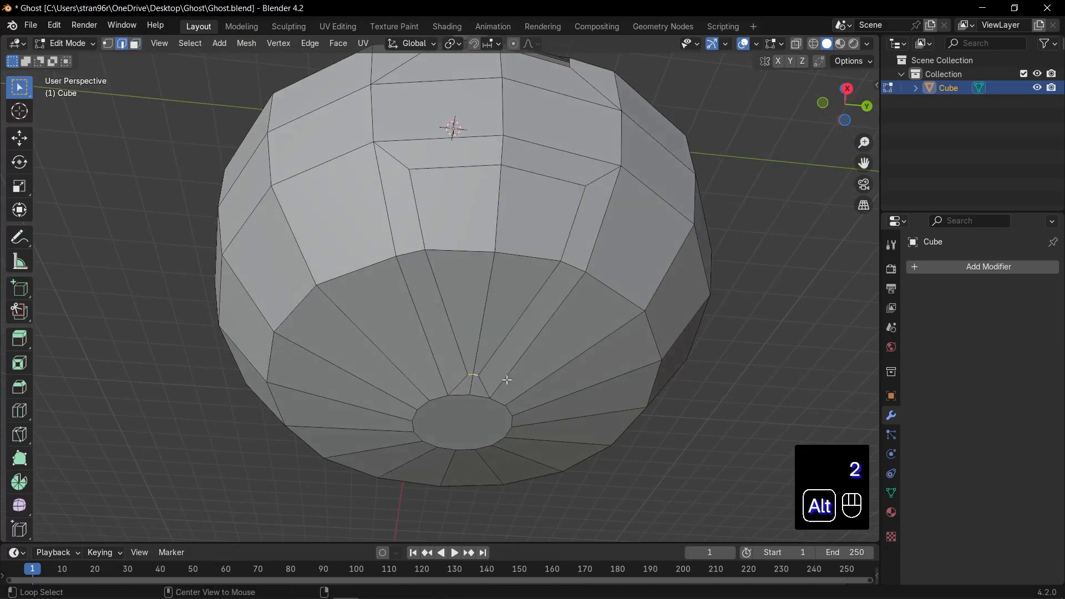
Extrude and rotate cup side faces into a squared handle curving back down
key("g")
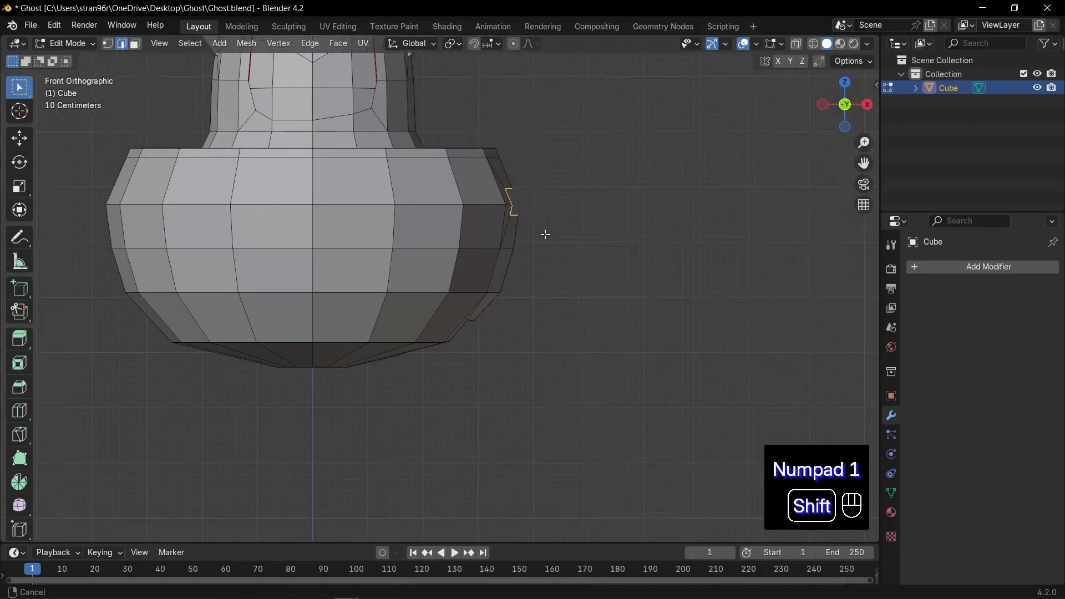
key("e")
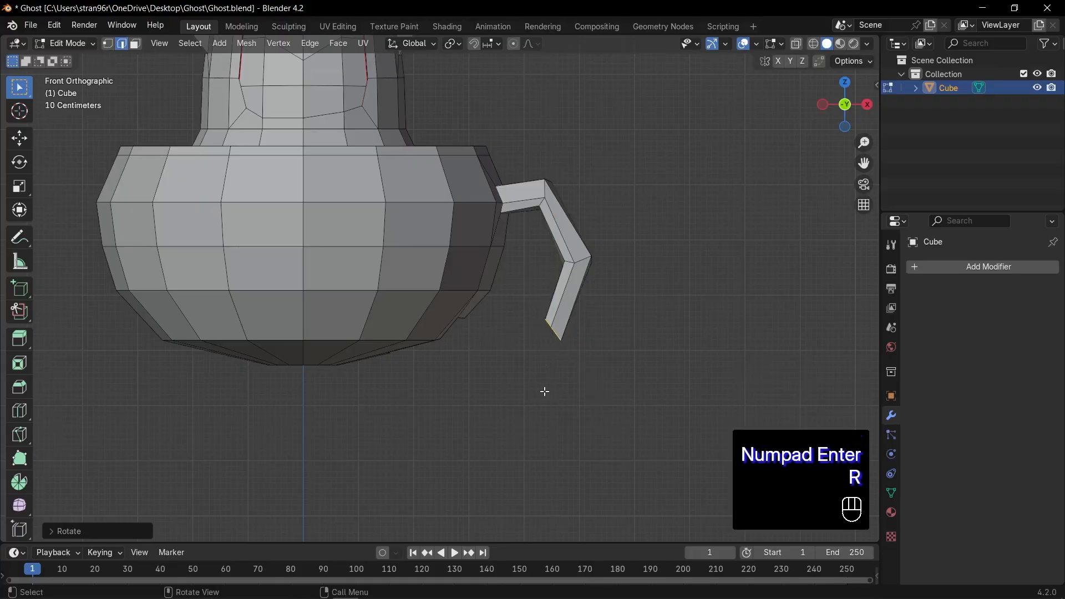
key("e")
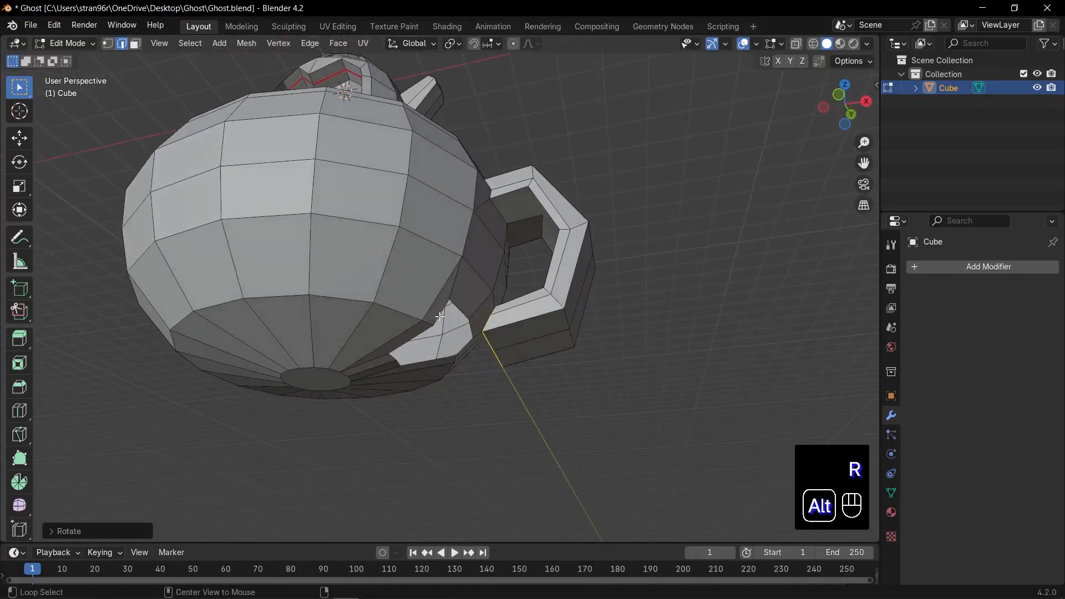
Bridge the handle's lower end into the cup body and scale the handle vertices
key("f3")
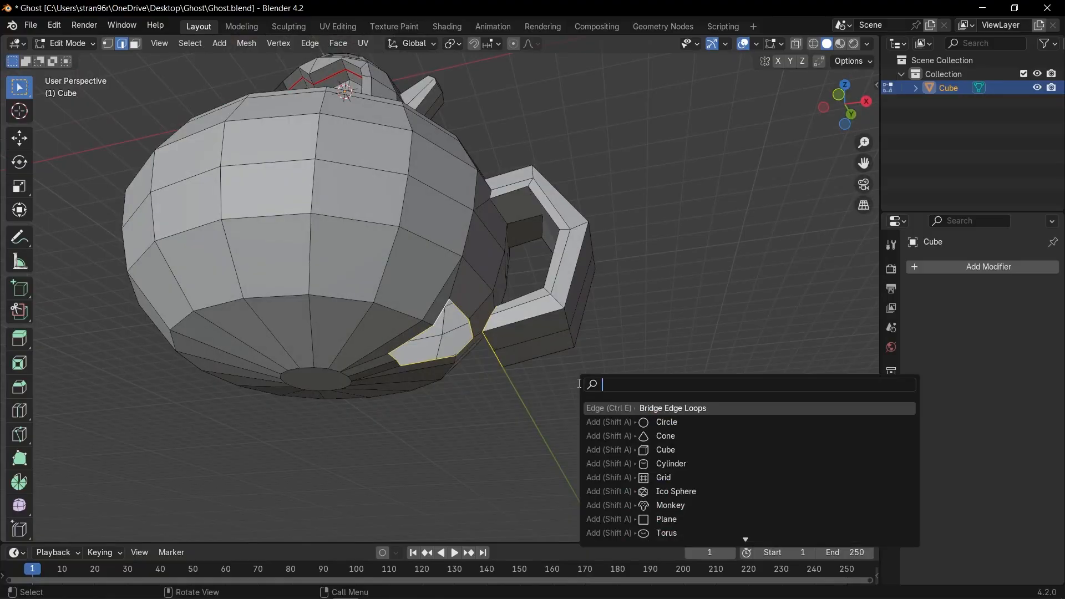
left_click(671, 408)
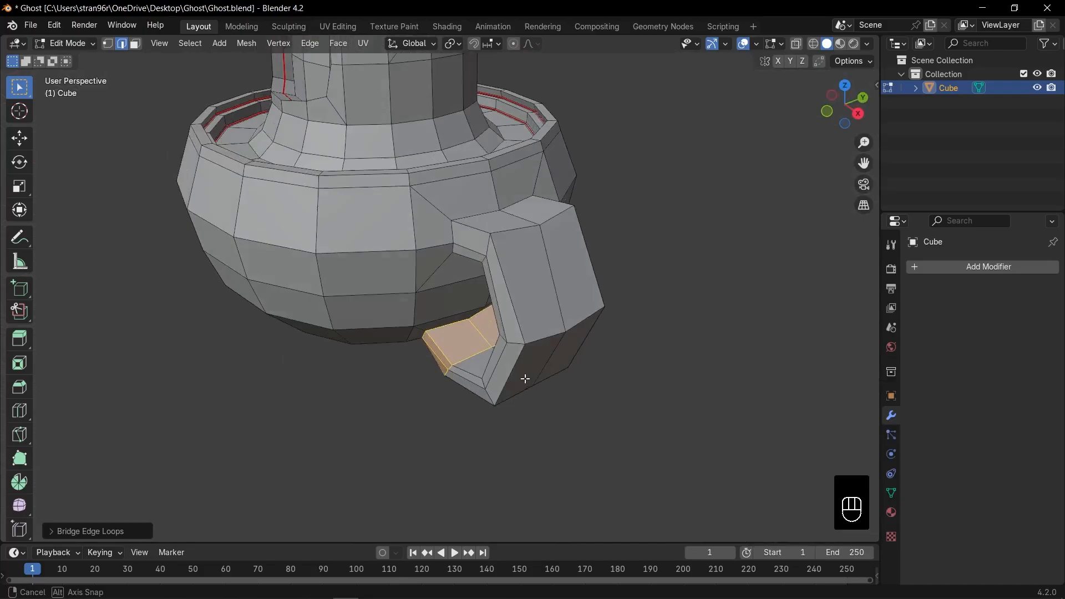
key("KP_1")
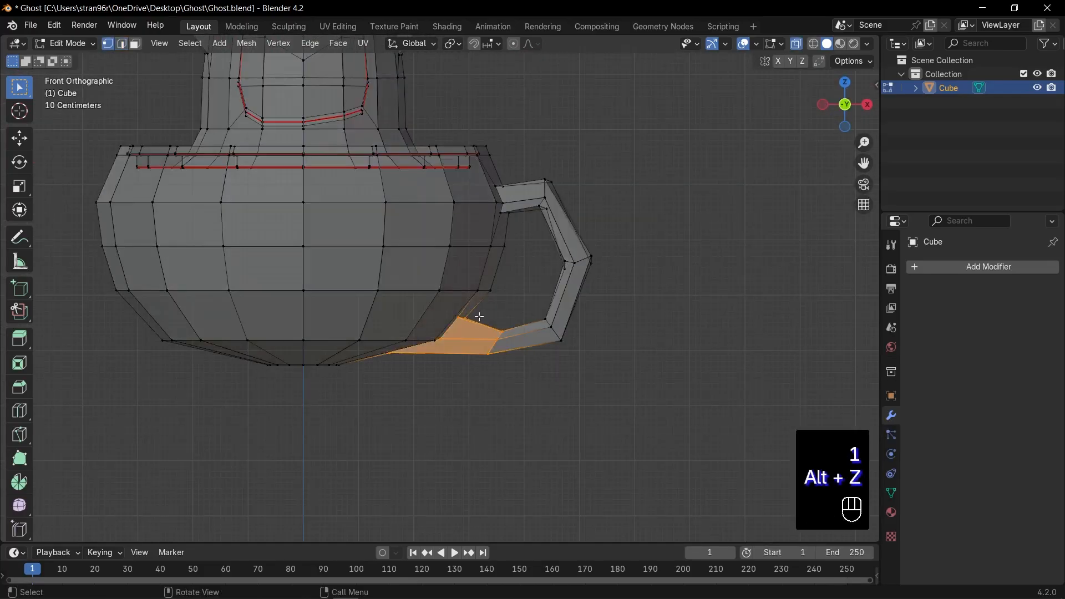
key("s")
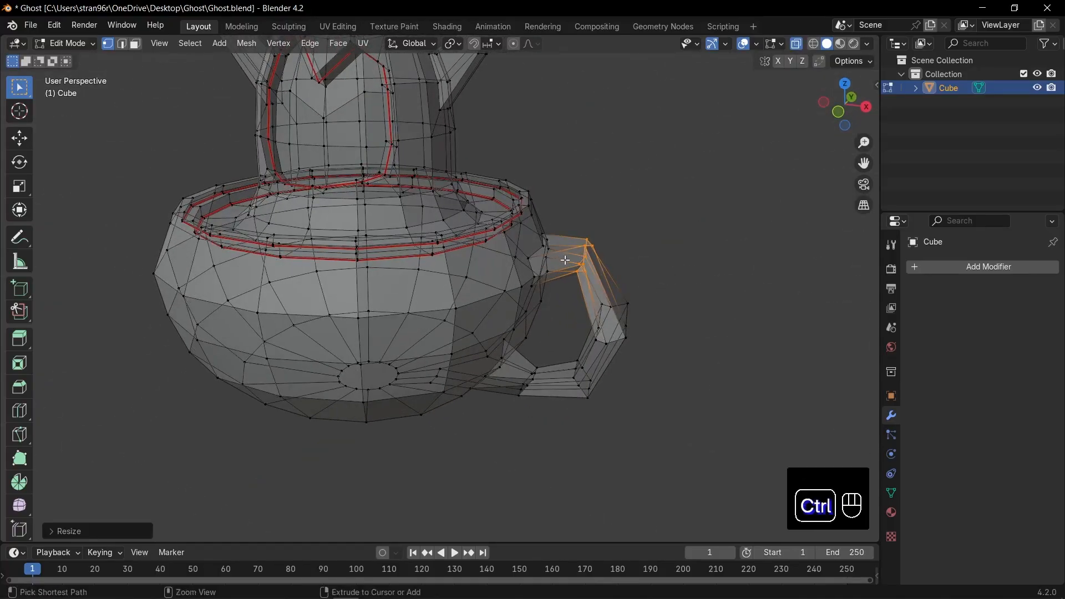
key("ctrl+r")
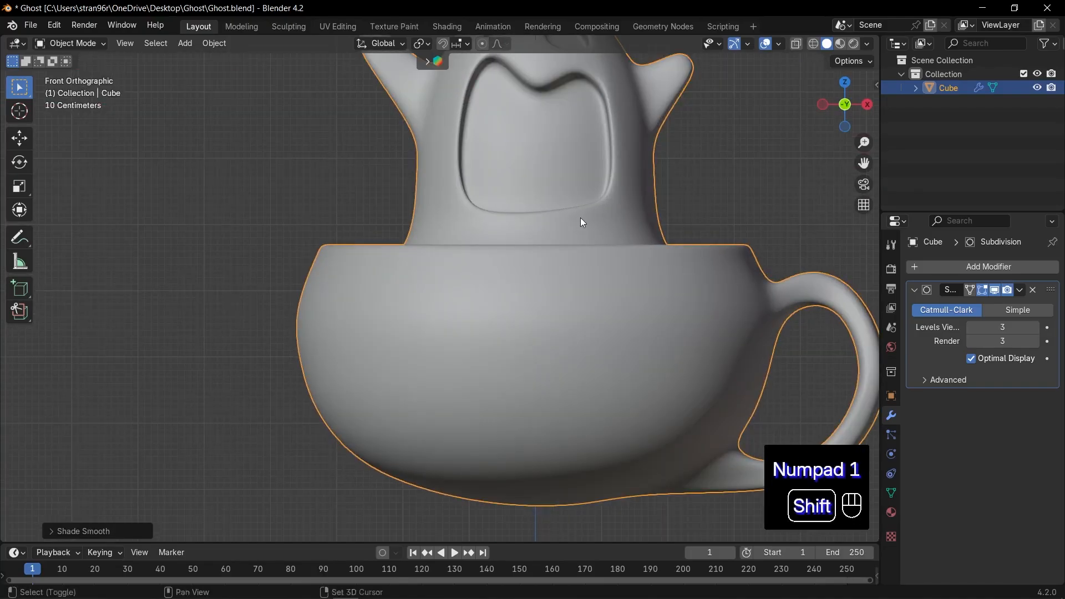
Check the smoothed ghost-in-cup mesh in Edit Mode and save Ghost.blend
key("Tab")
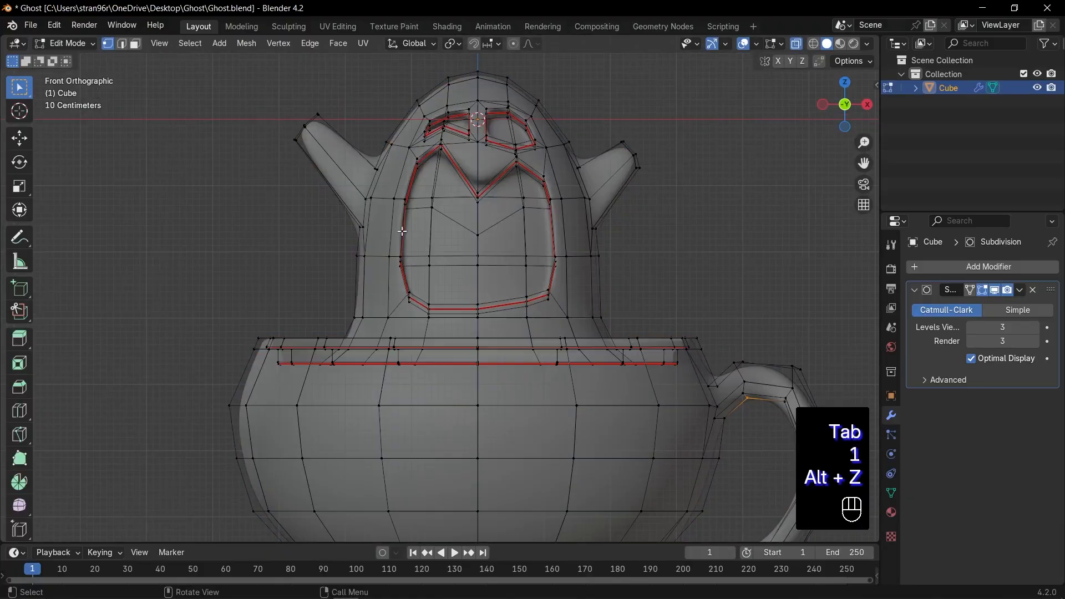
key("Tab")
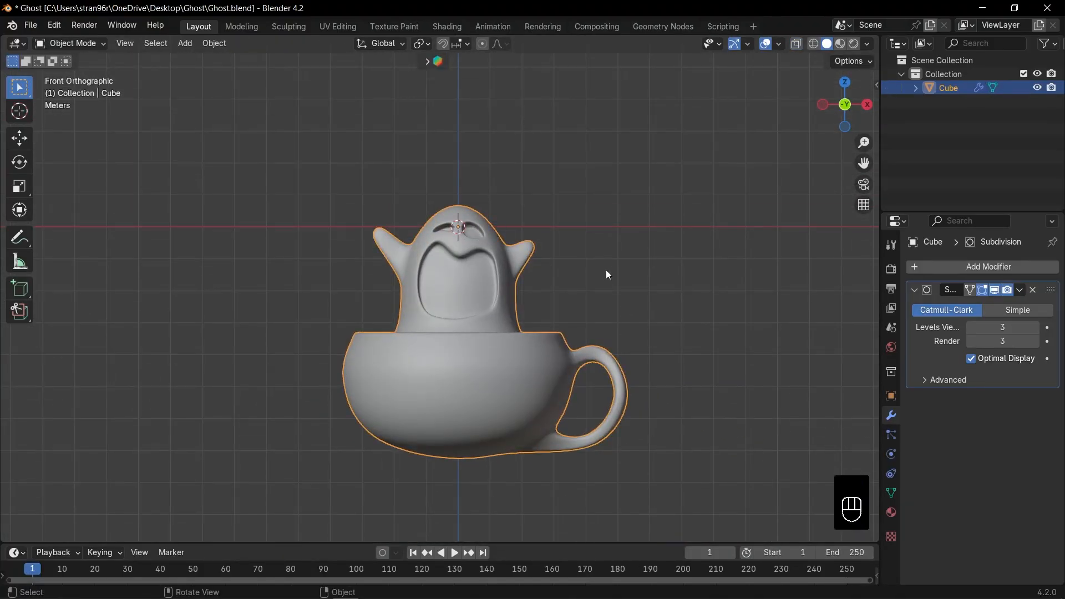
key("ctrl+s")
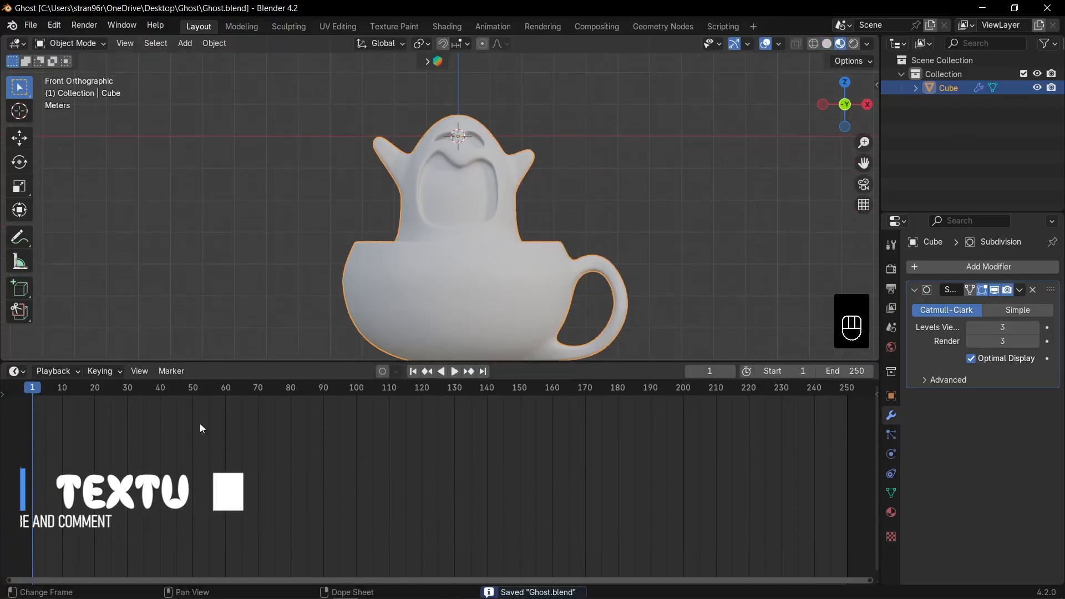
Turn the lower area into a Shader Editor and give the material an orange base colour
left_click(13, 371)
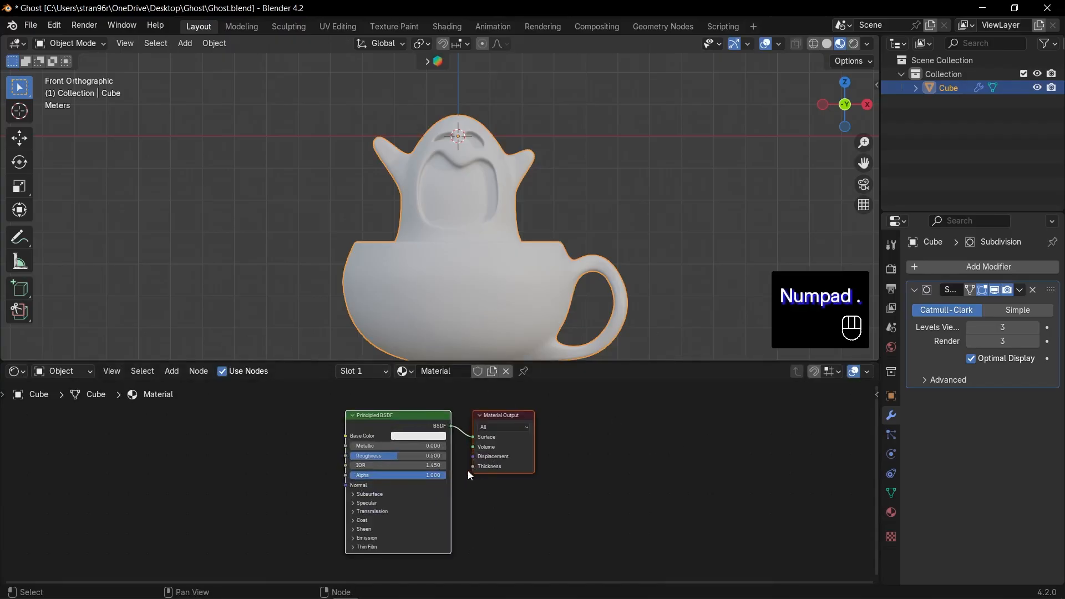
left_click(418, 435)
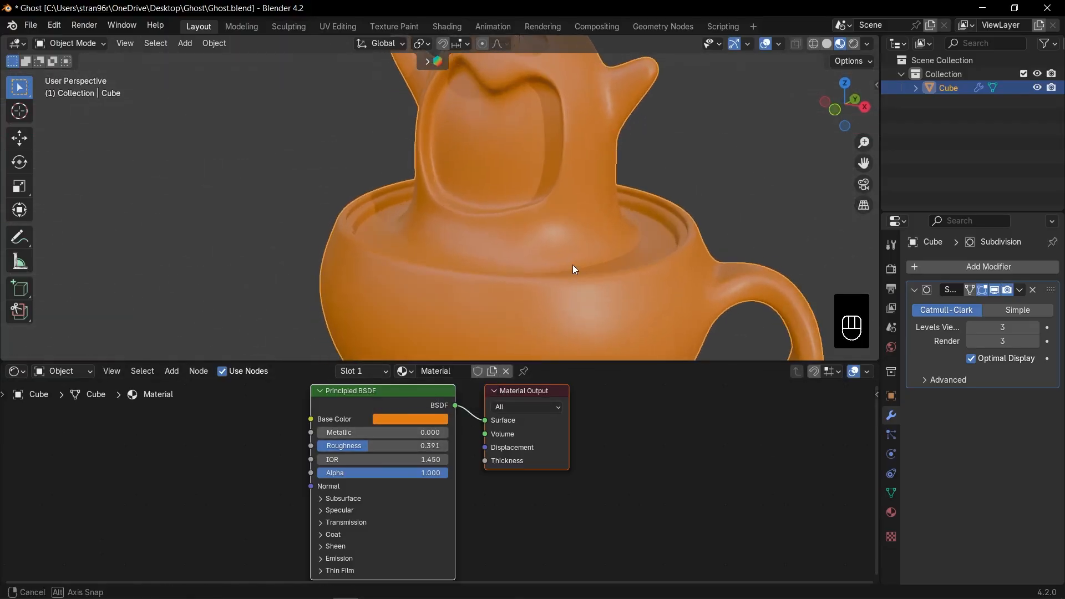
key("Tab")
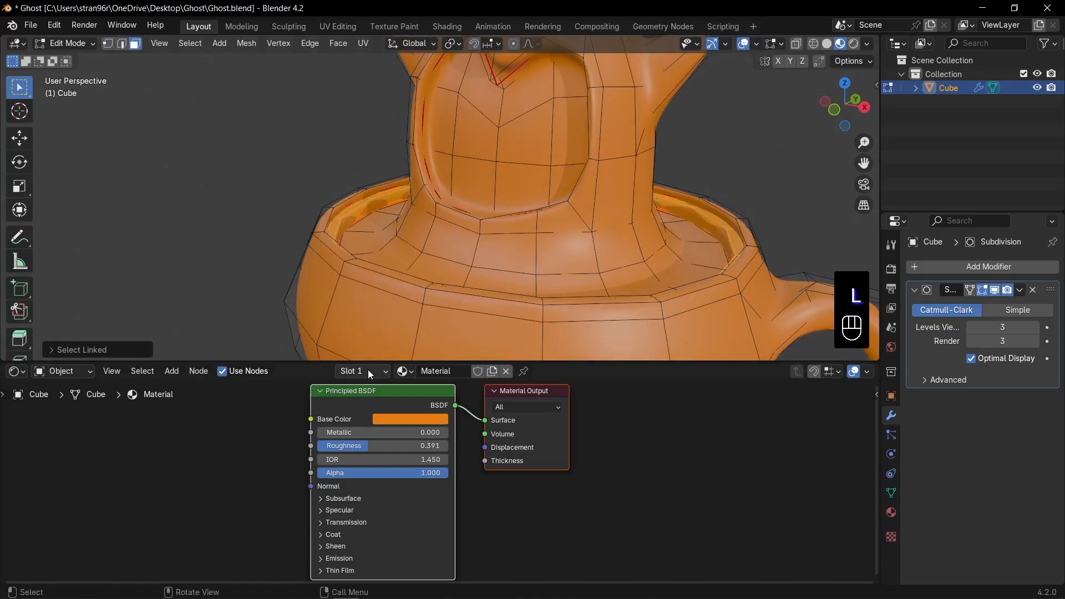
Add a new material slot for the ghost body's white material
left_click(362, 371)
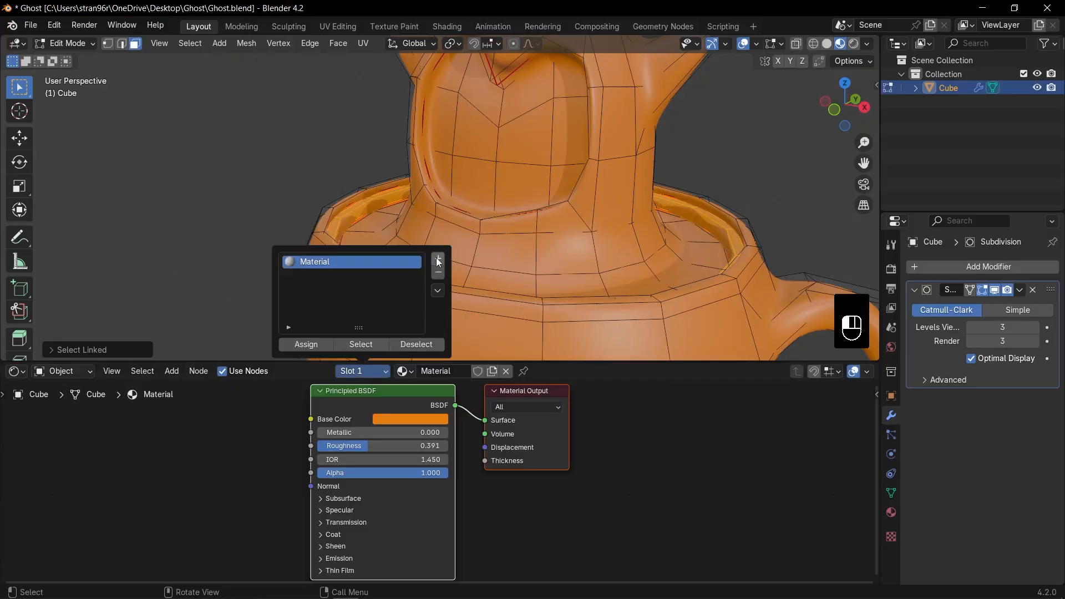
left_click(438, 259)
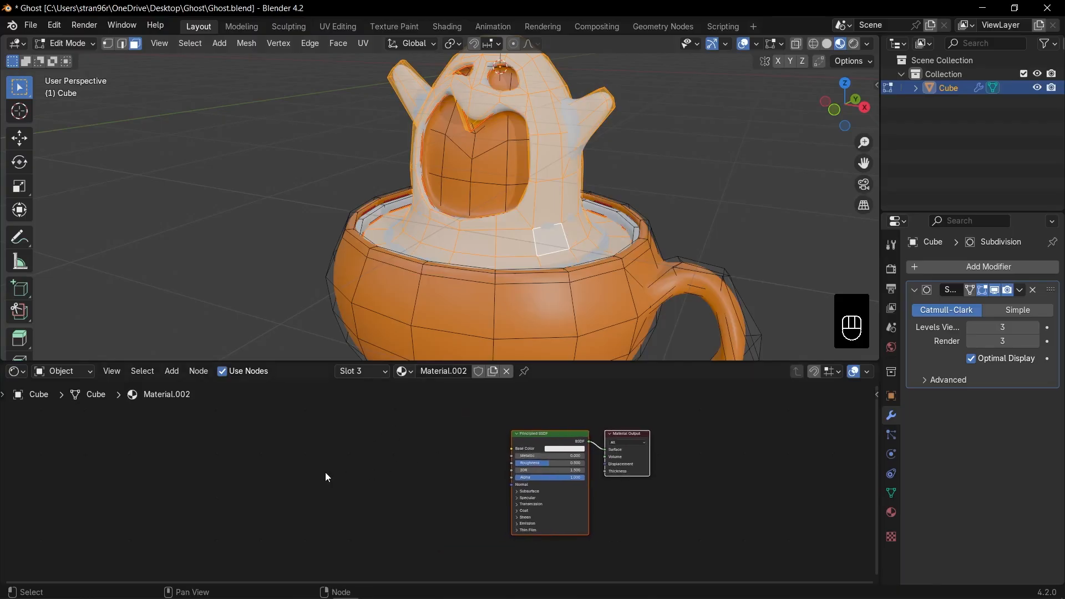
Add a Separate XYZ node, linking Z to the ramp Fac and ramp to Base Color
type("sepe")
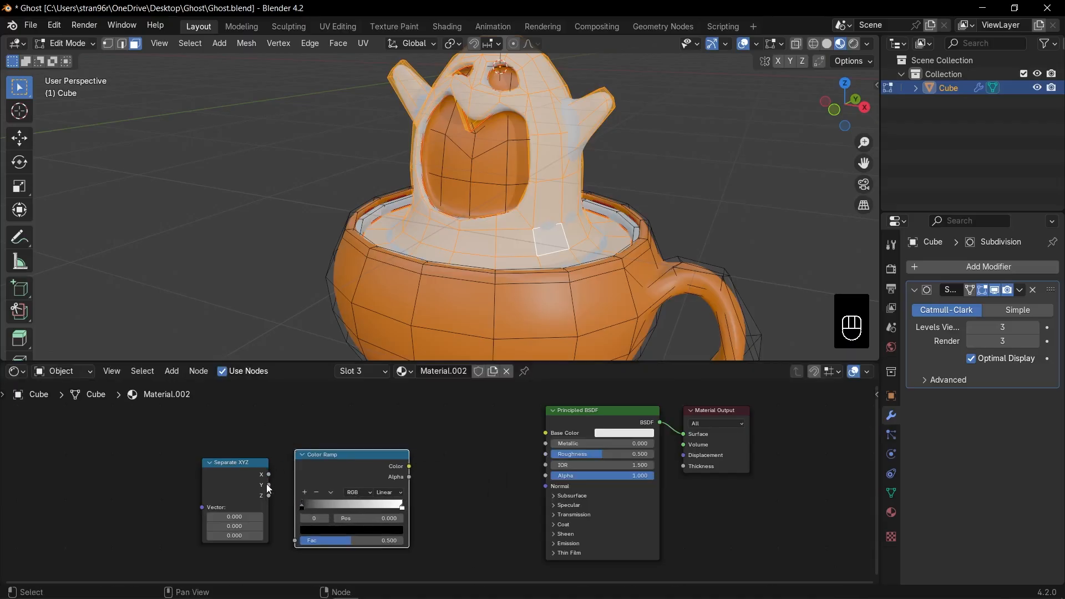
left_click_drag(268, 485, 293, 542)
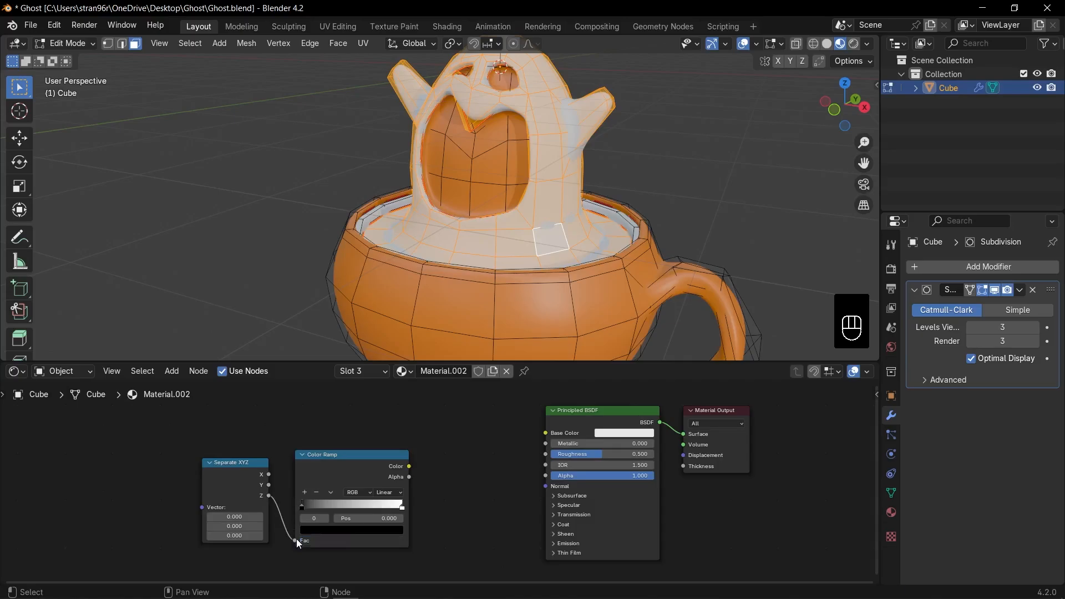
left_click_drag(408, 466, 550, 433)
type("te")
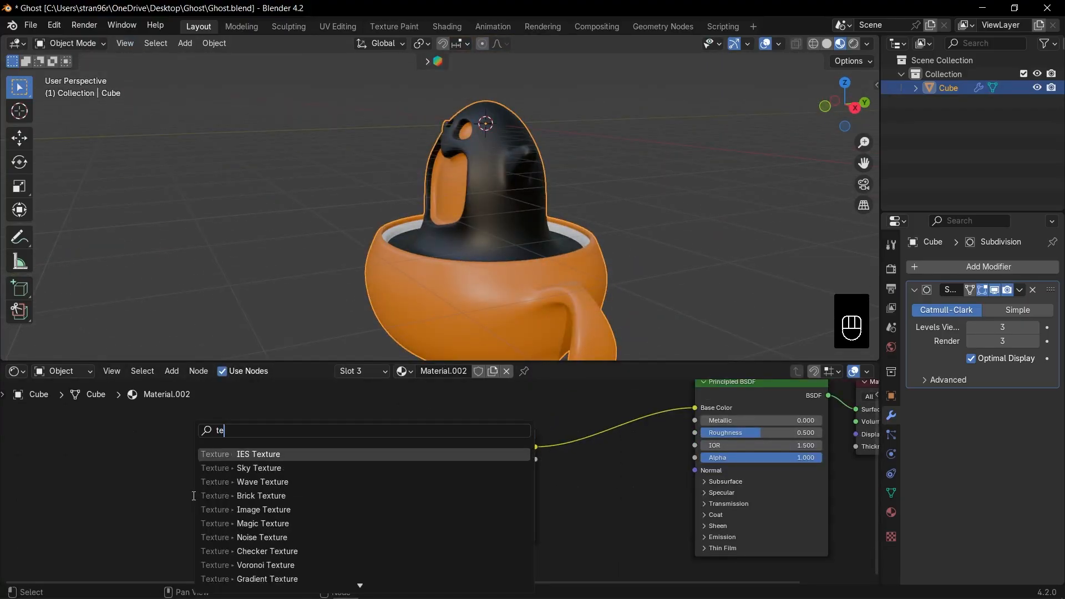
Add a Texture Coordinate node, set Ease interpolation and shift the gradient lower
type("coor")
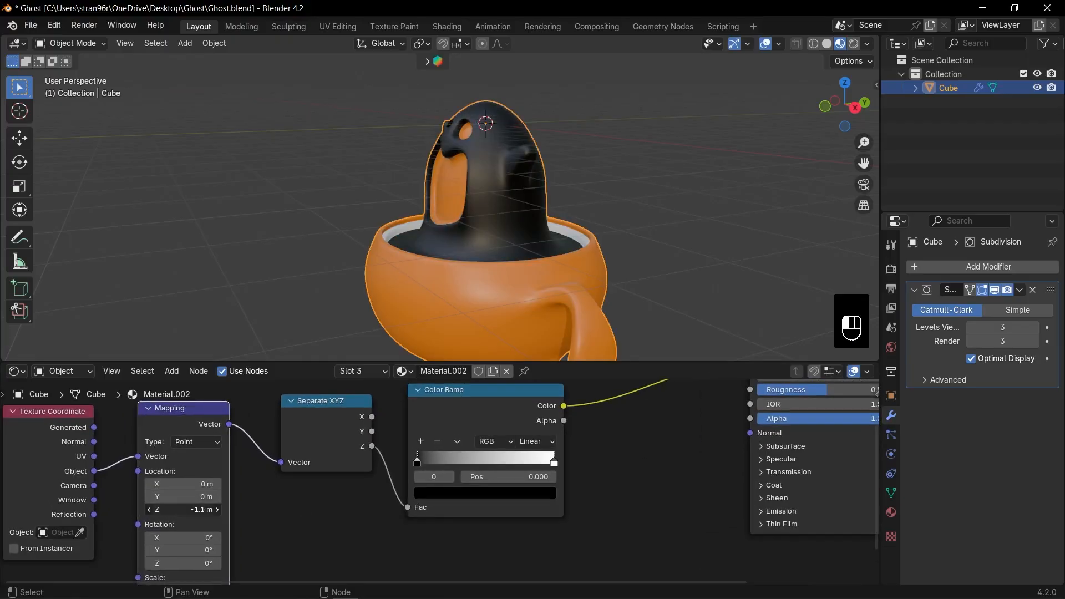
left_click(534, 441)
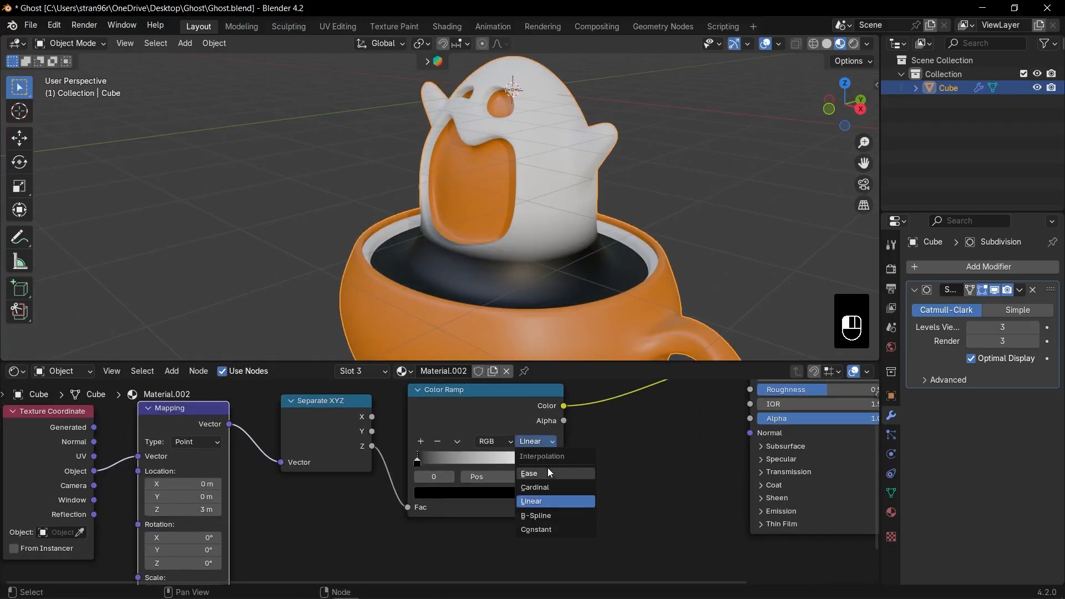
left_click(529, 472)
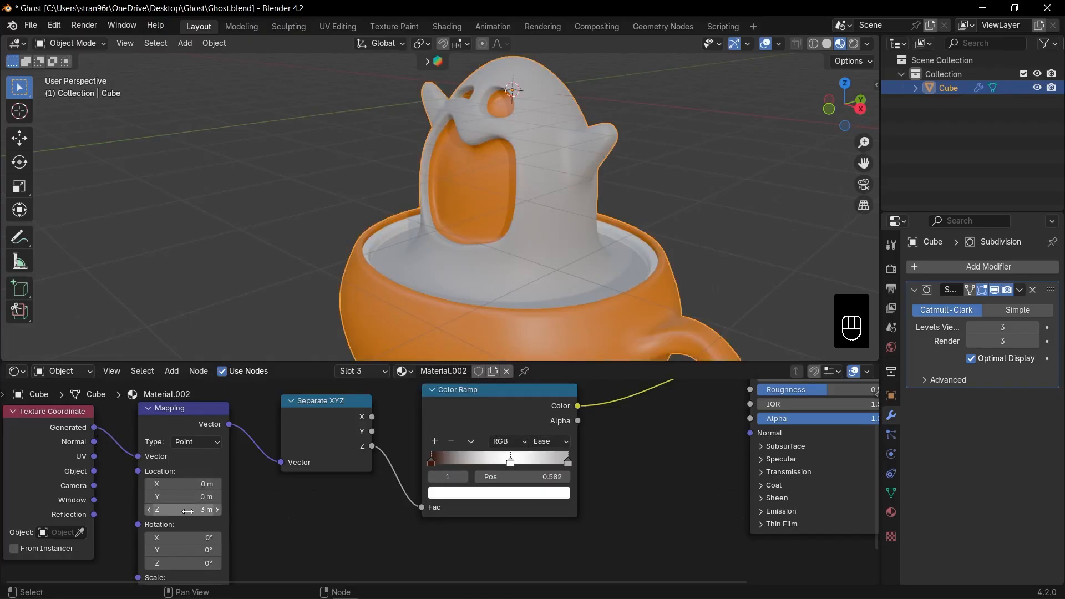
left_click_drag(203, 509, 176, 509)
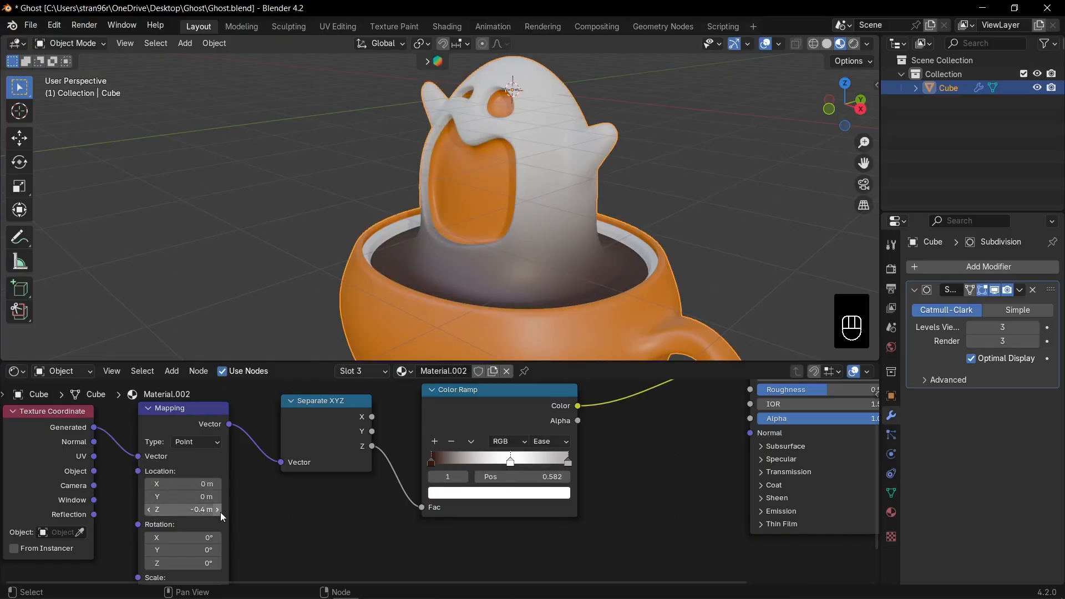
Apply the dark brown material to the mouth and eyes, then view from the front
key("Tab")
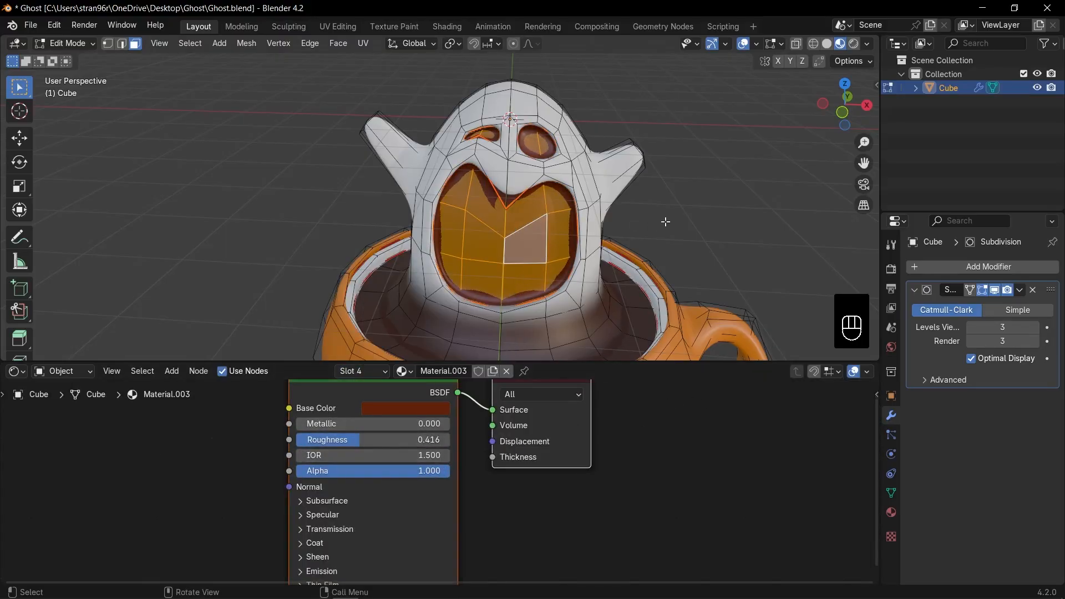
key("Tab")
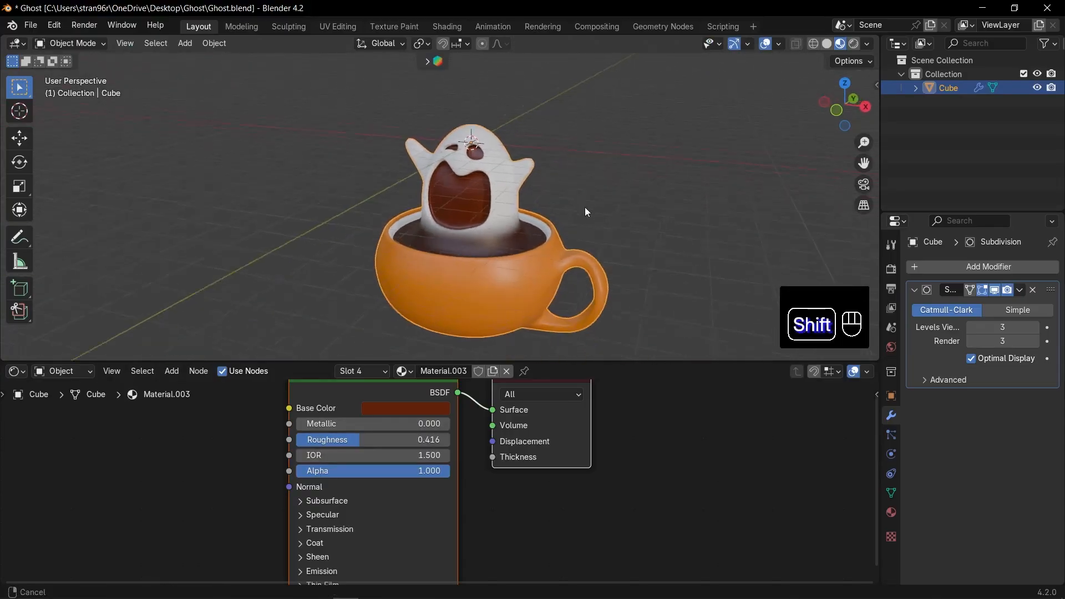
key("KP_1")
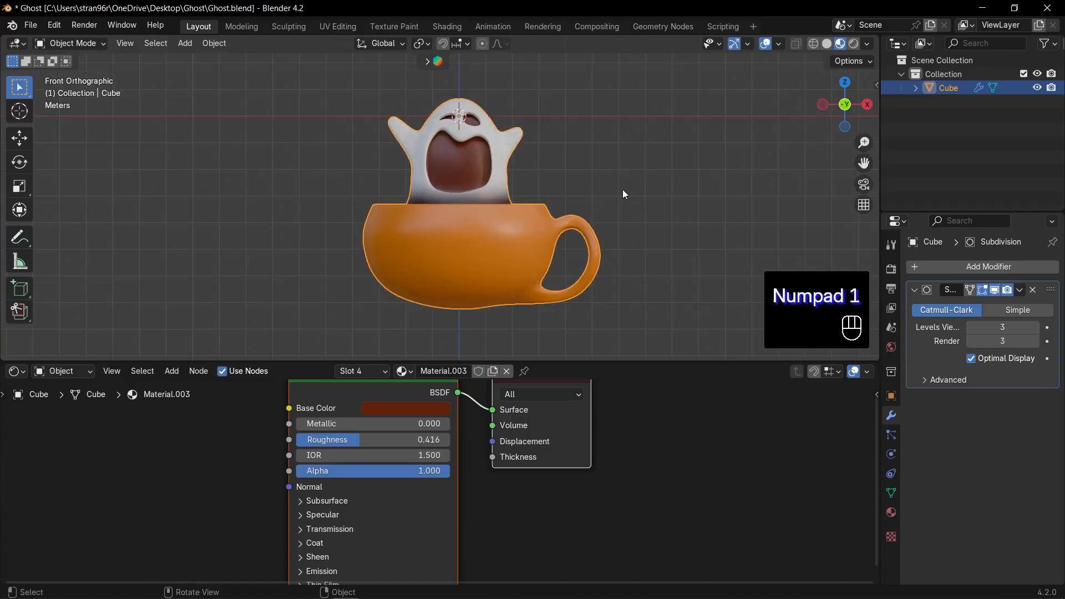